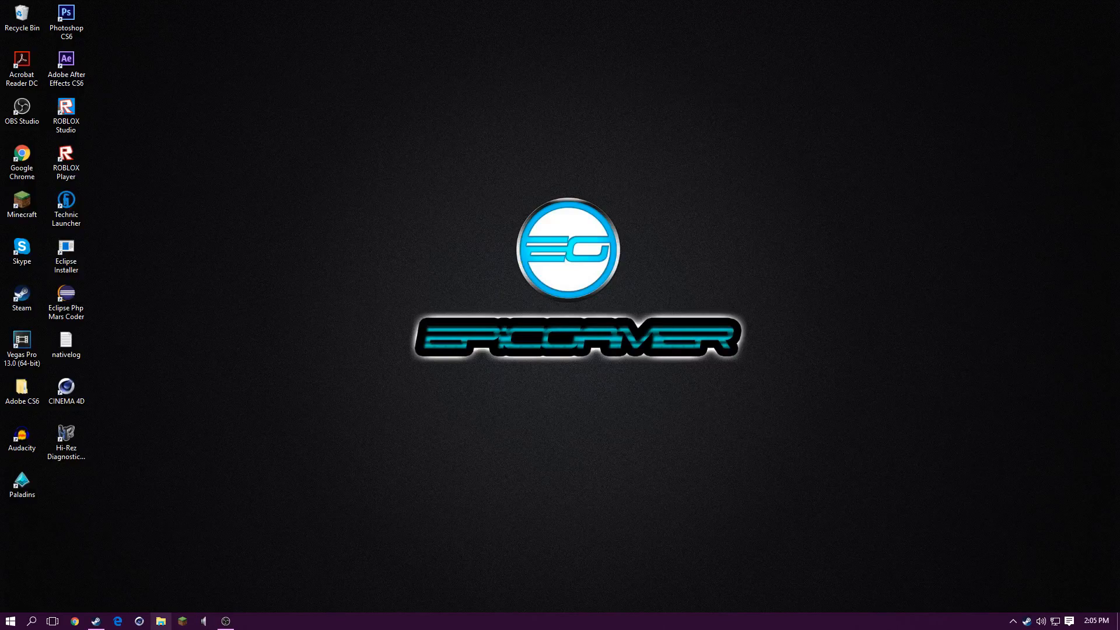
pyautogui.moveTo(260, 331)
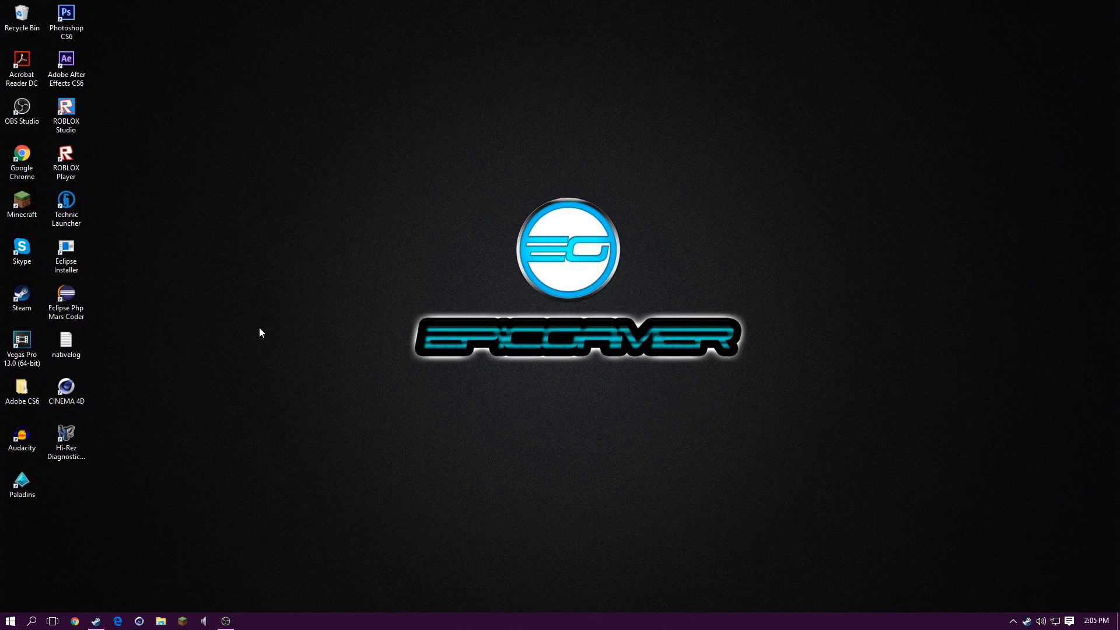
# Open the OBS download page on obsproject.com with its operating system and version choices
pyautogui.click(21, 110)
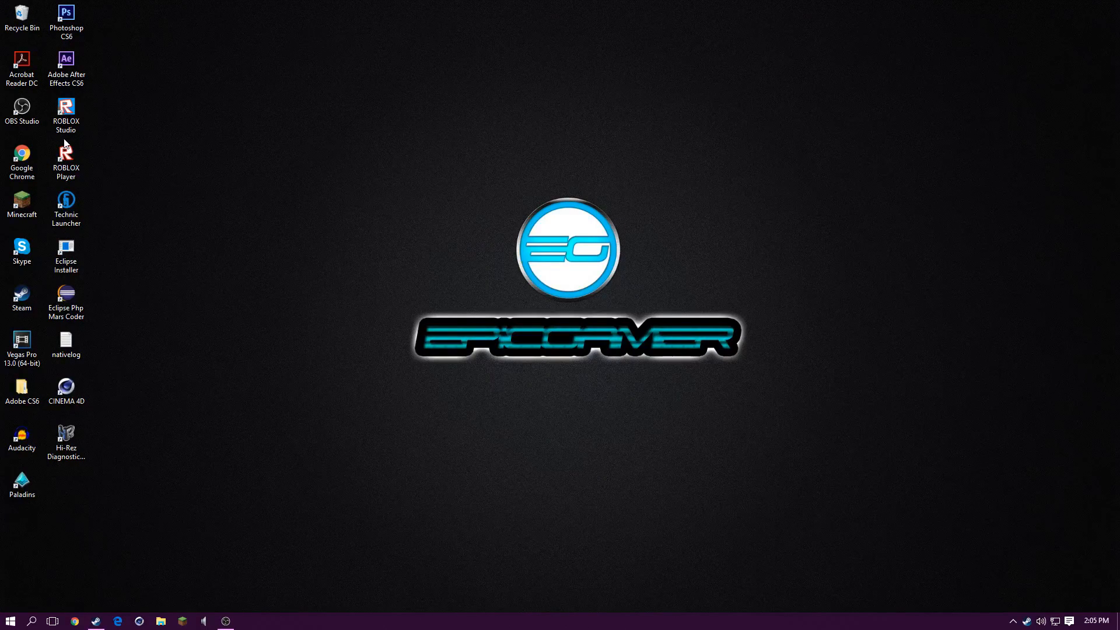
pyautogui.moveTo(47, 22)
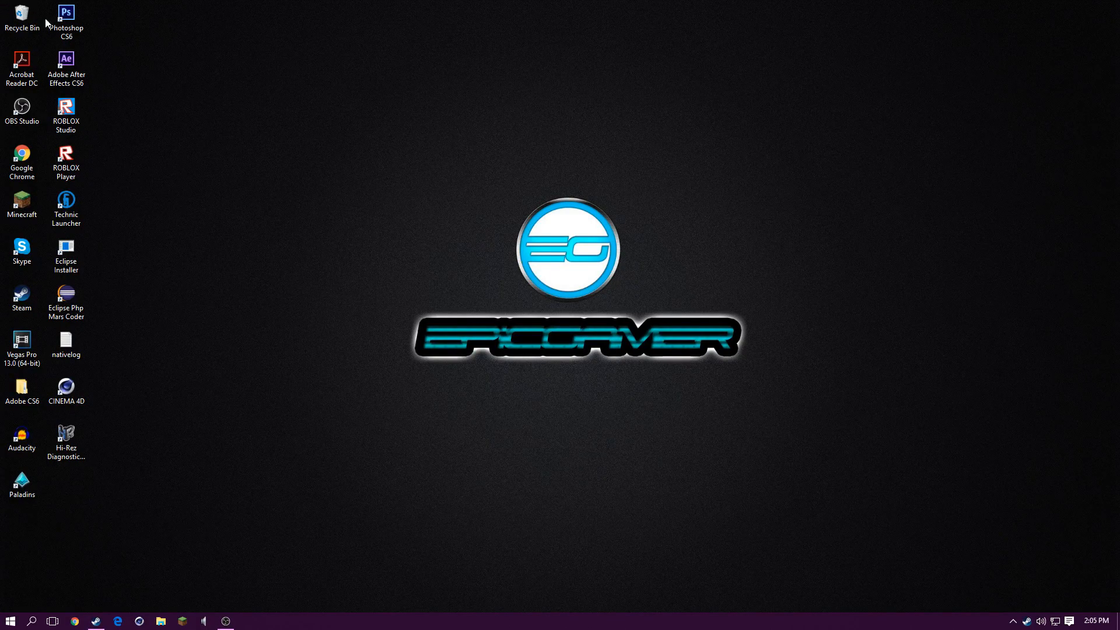
pyautogui.click(22, 112)
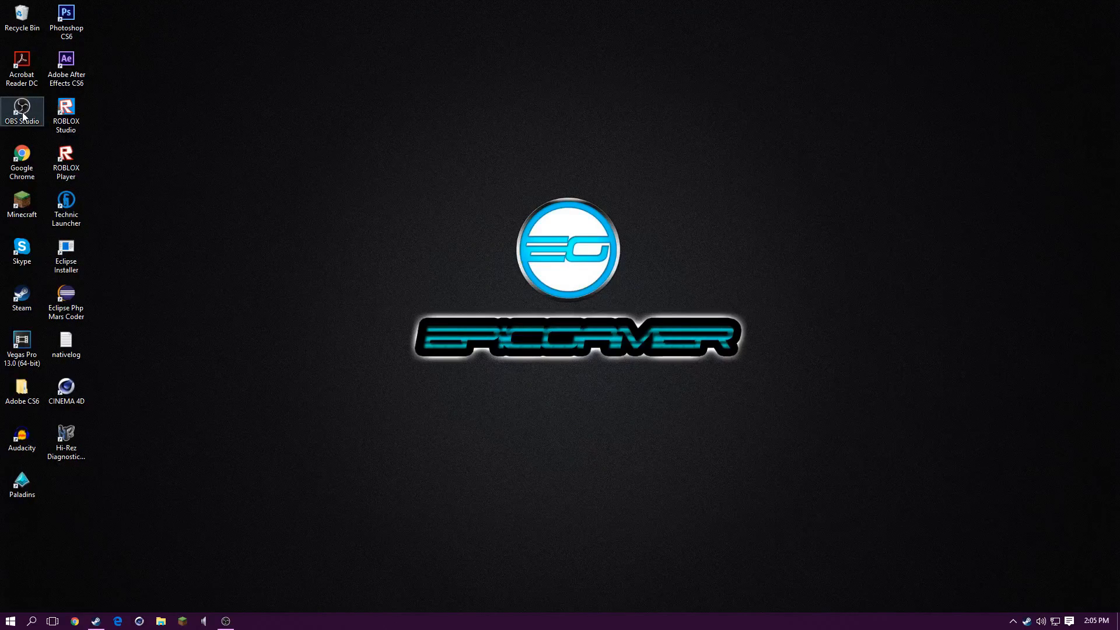
pyautogui.click(206, 545)
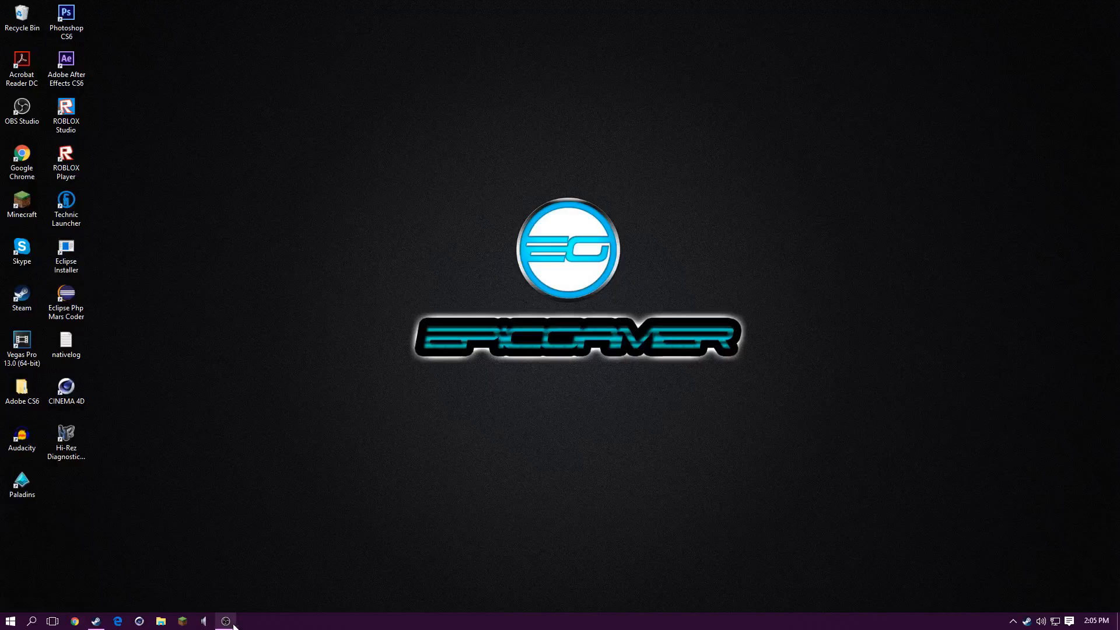
pyautogui.click(225, 621)
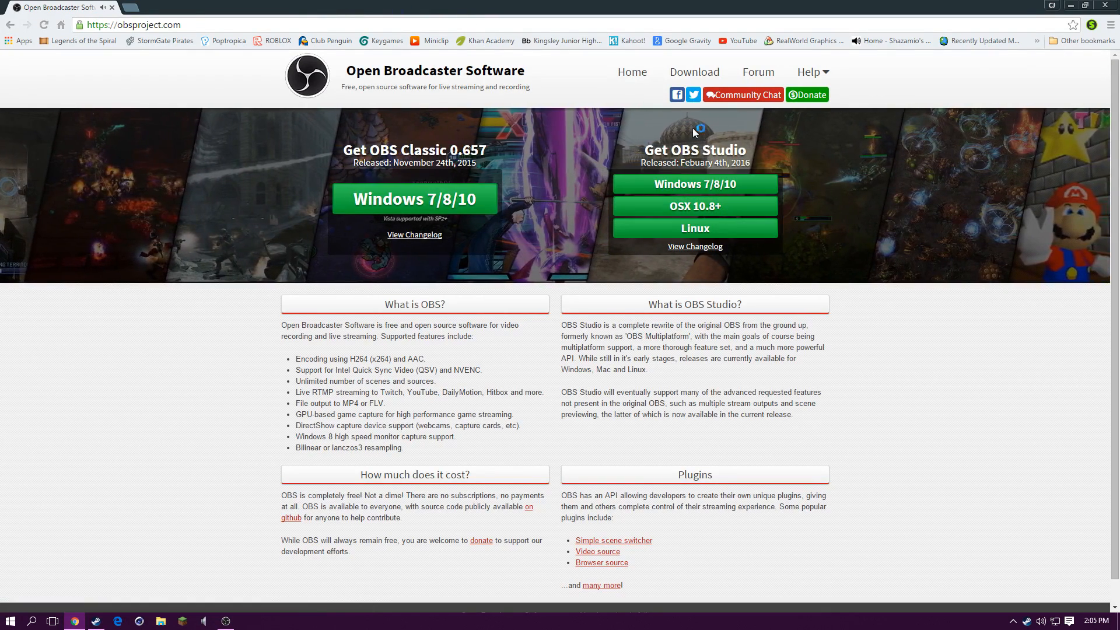
pyautogui.click(694, 71)
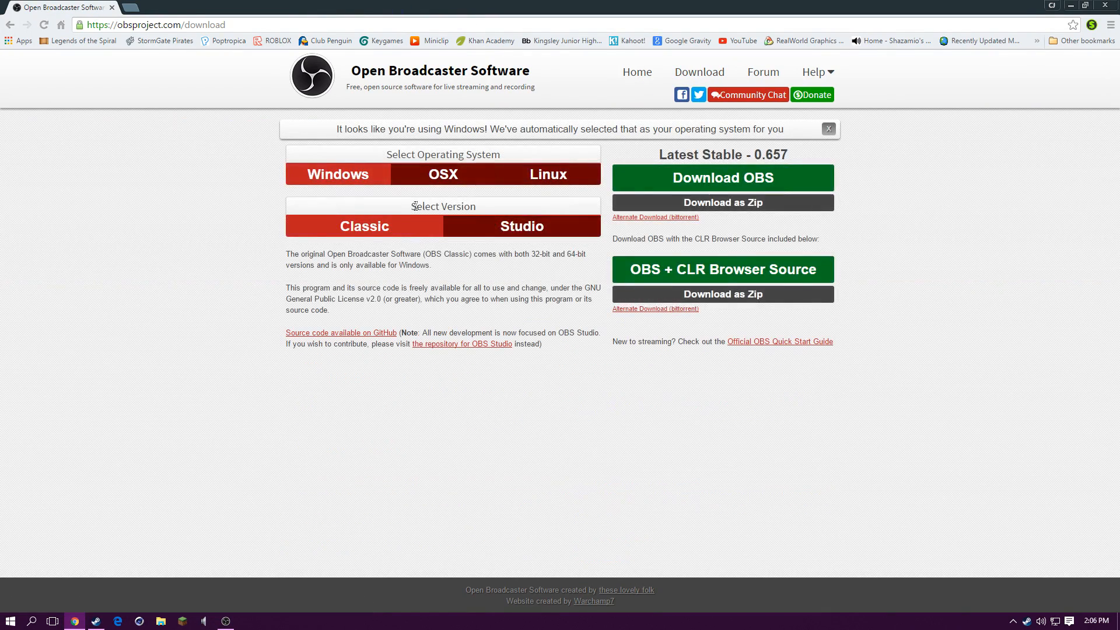
pyautogui.click(521, 226)
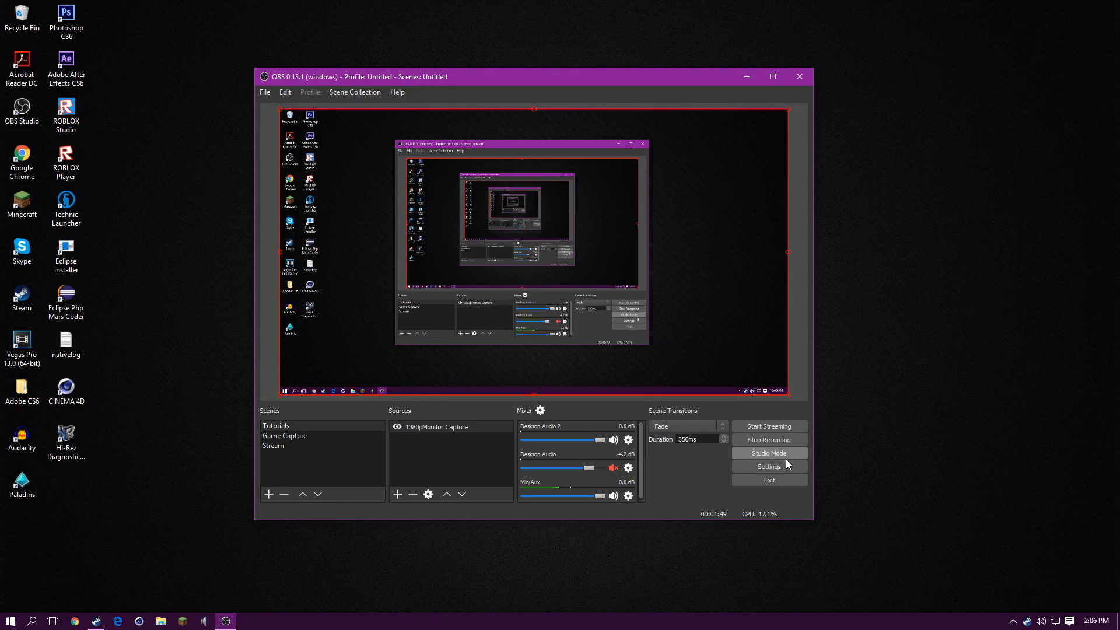
pyautogui.click(284, 436)
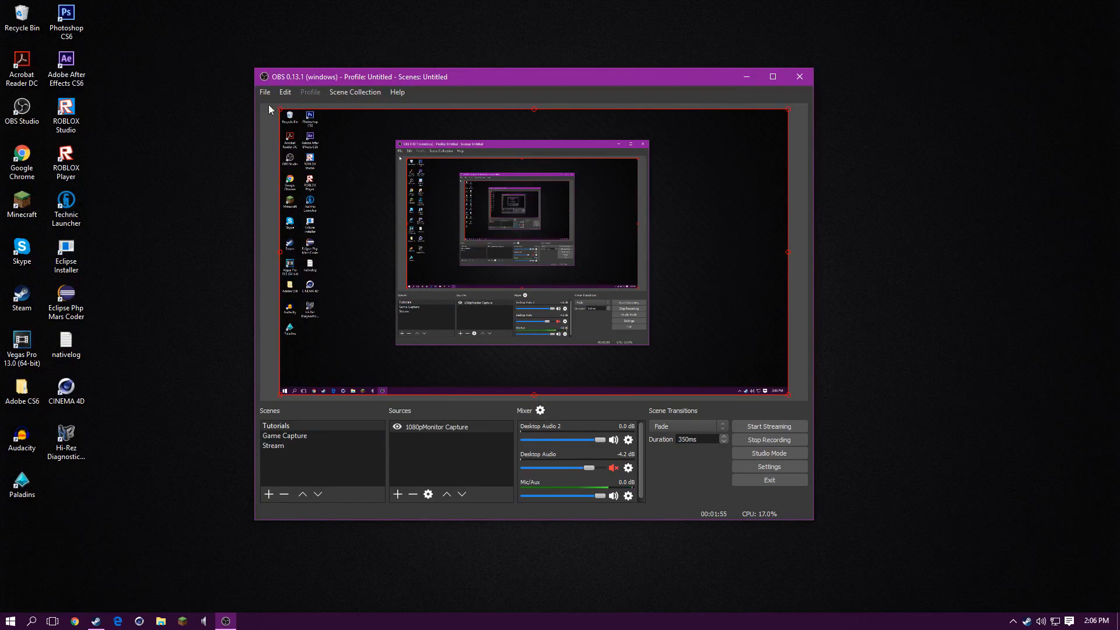
pyautogui.click(273, 445)
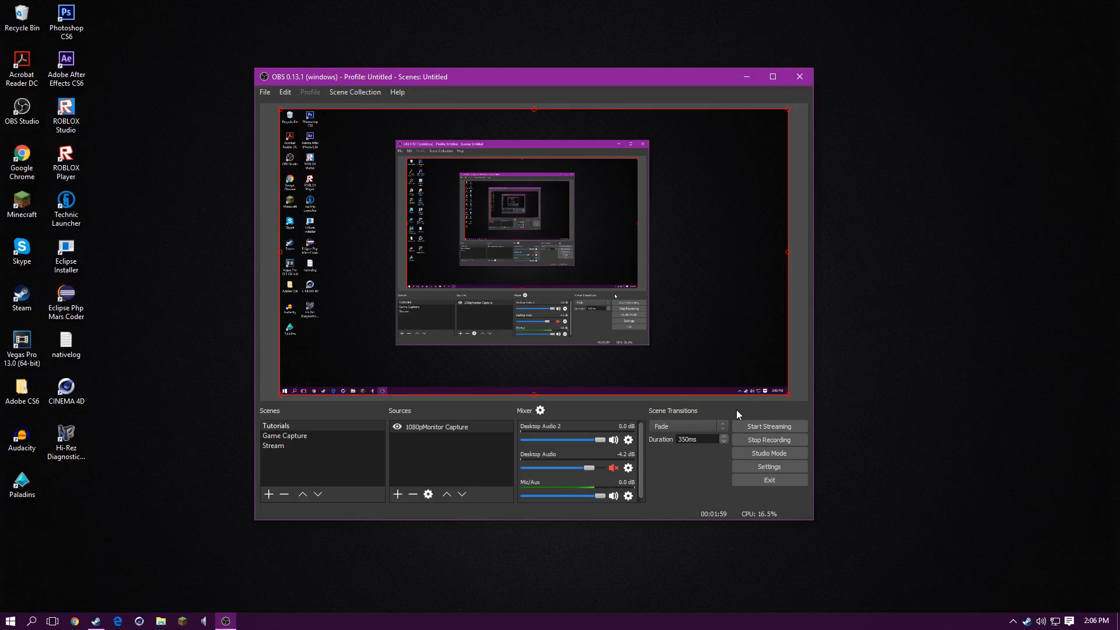
# Open OBS Settings, preview the Default theme, then set the theme back to Dark
pyautogui.click(769, 466)
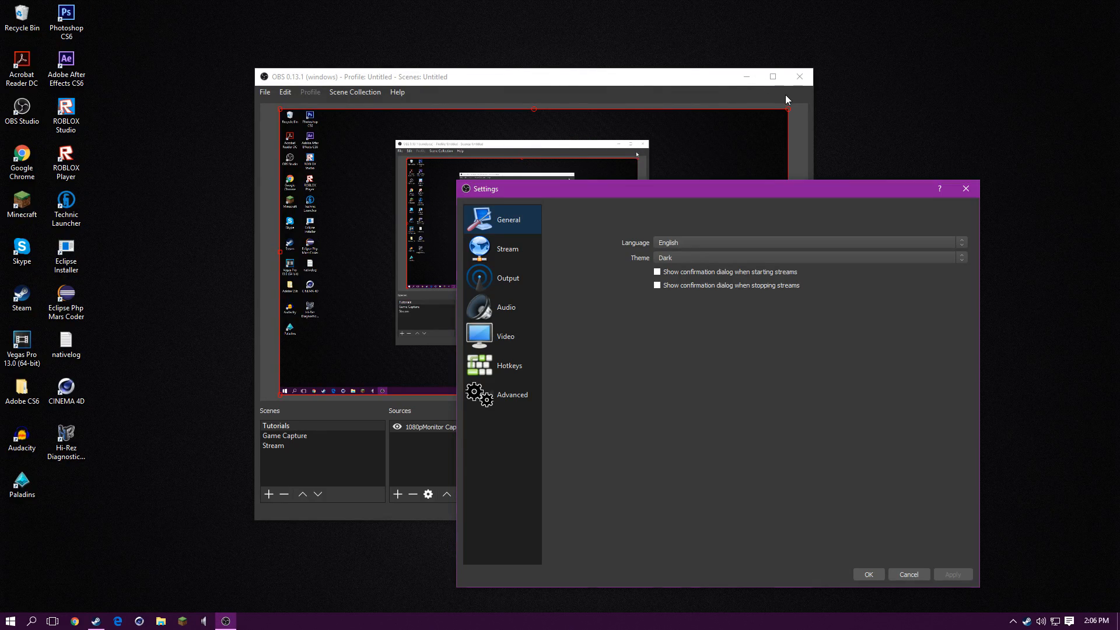
pyautogui.moveTo(642, 223)
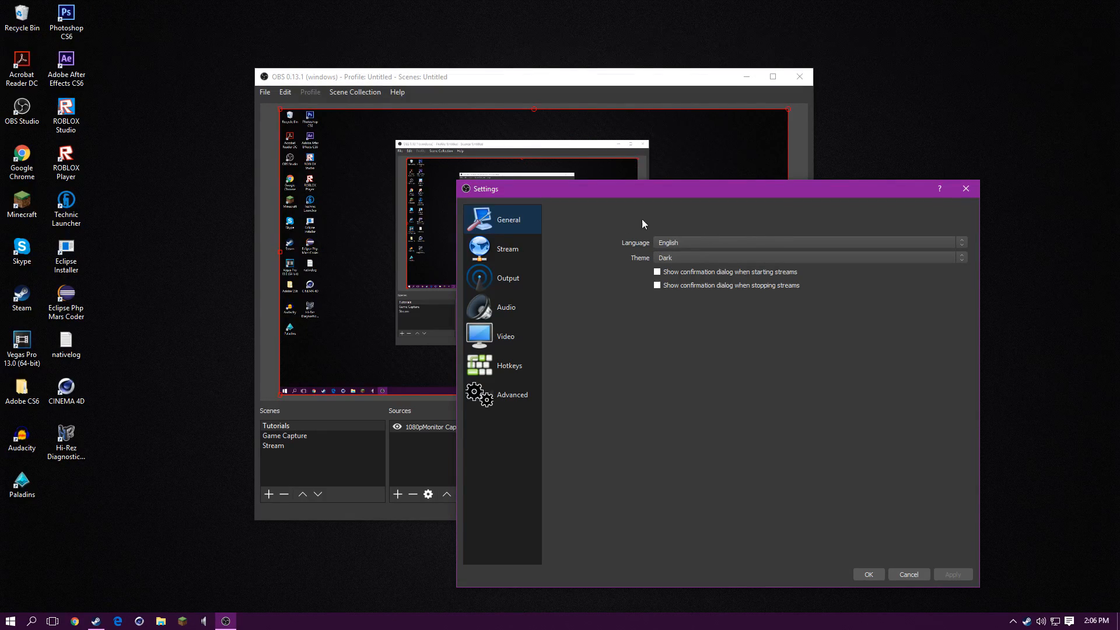
pyautogui.moveTo(487, 277)
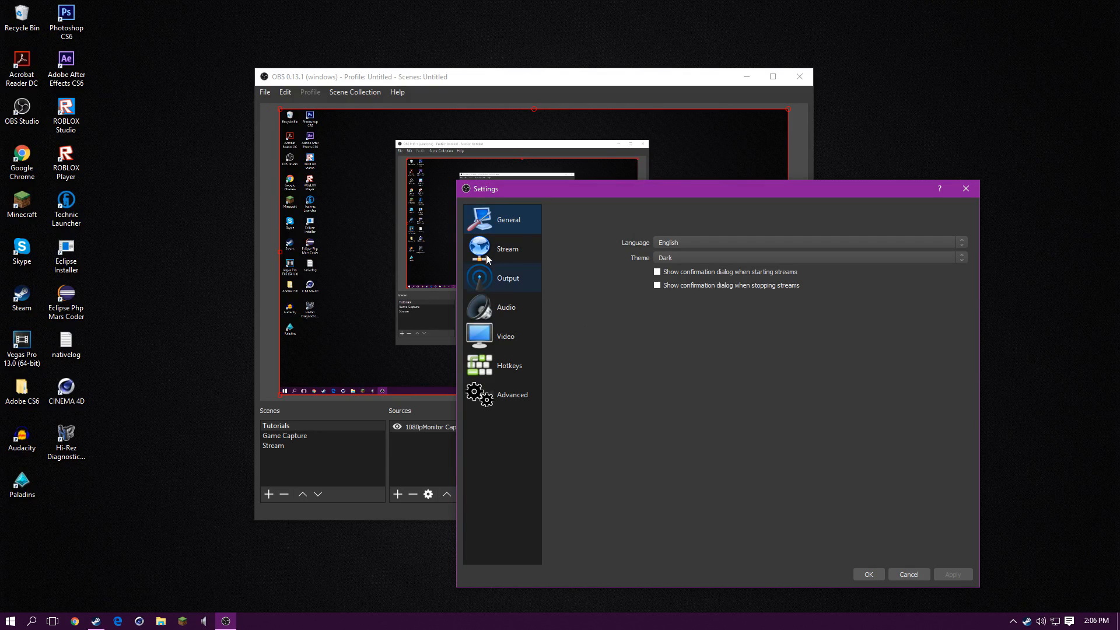
pyautogui.moveTo(554, 292)
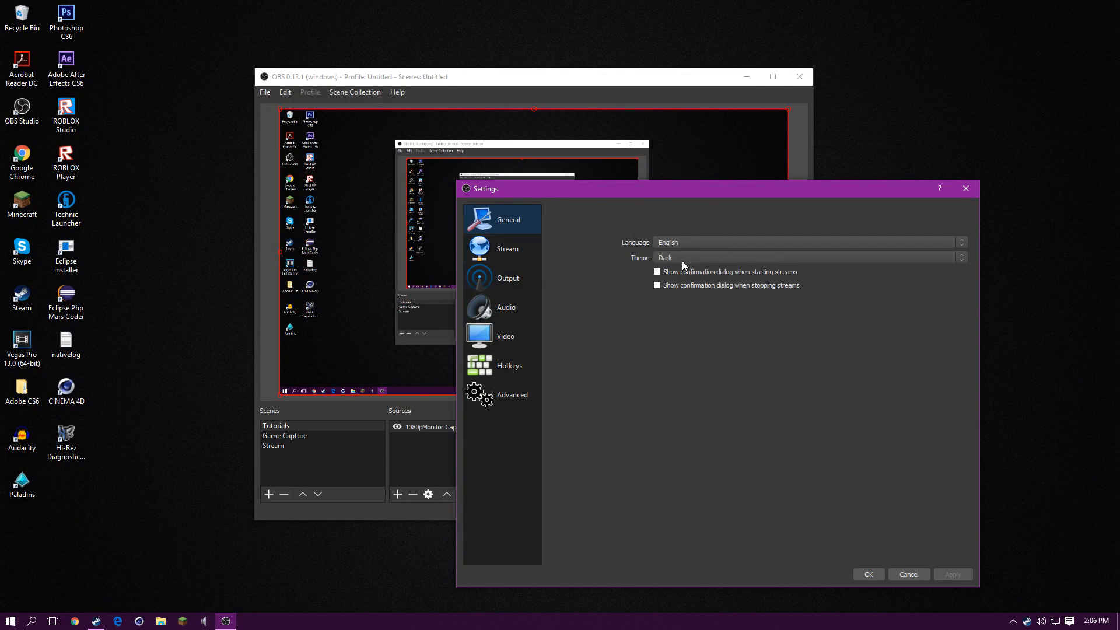
pyautogui.click(807, 258)
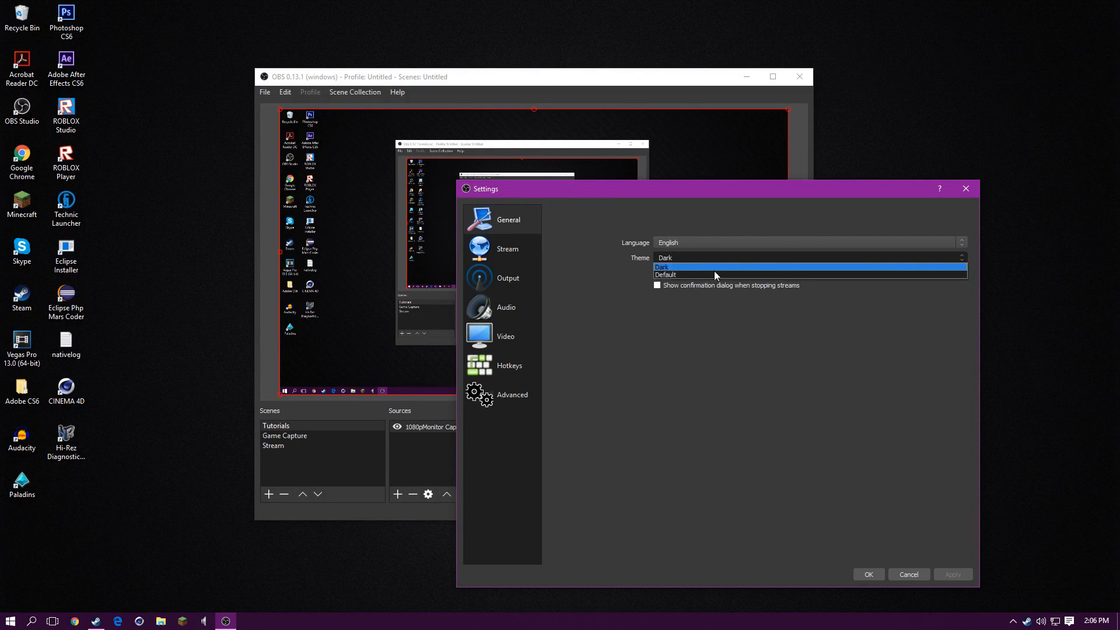
pyautogui.click(666, 275)
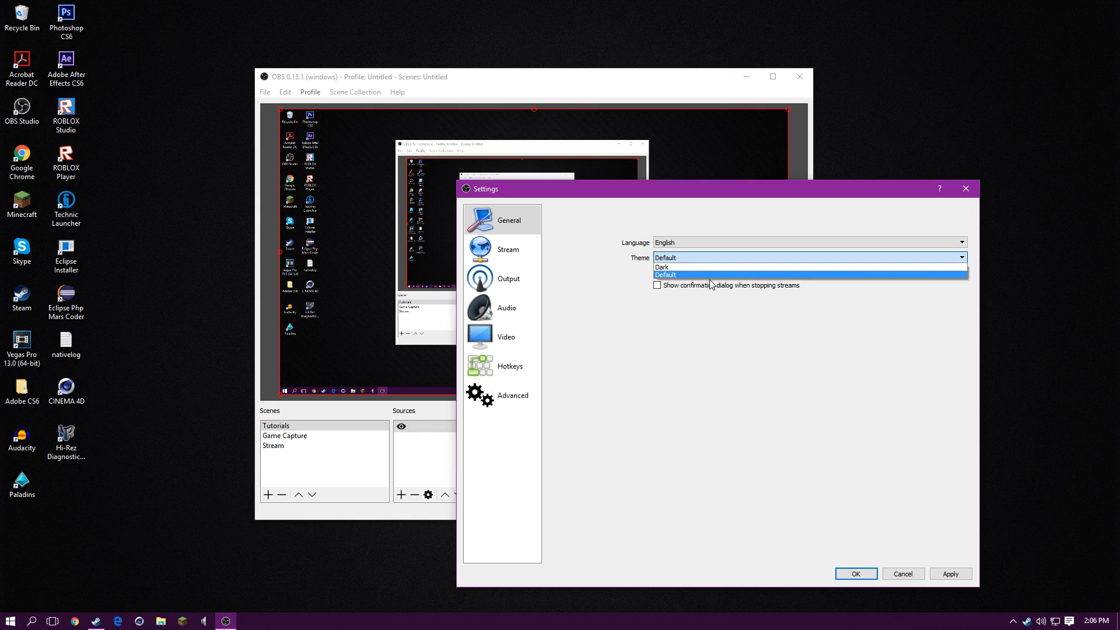
pyautogui.click(662, 266)
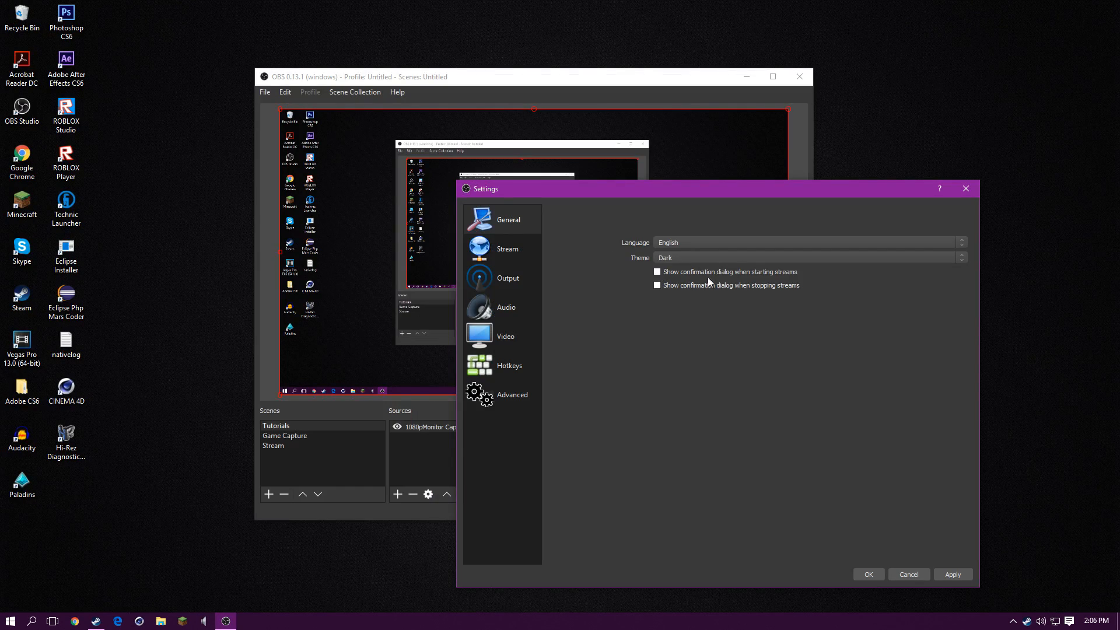
# Browse the Stream and Output Recording settings, then close Settings without saving changes
pyautogui.click(507, 248)
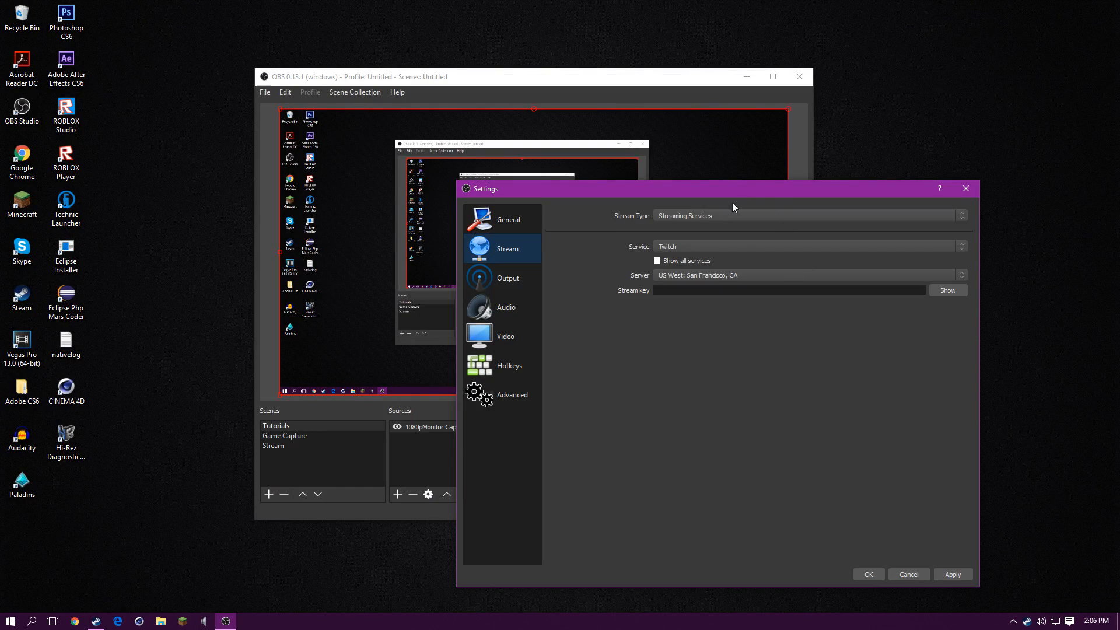
pyautogui.click(507, 278)
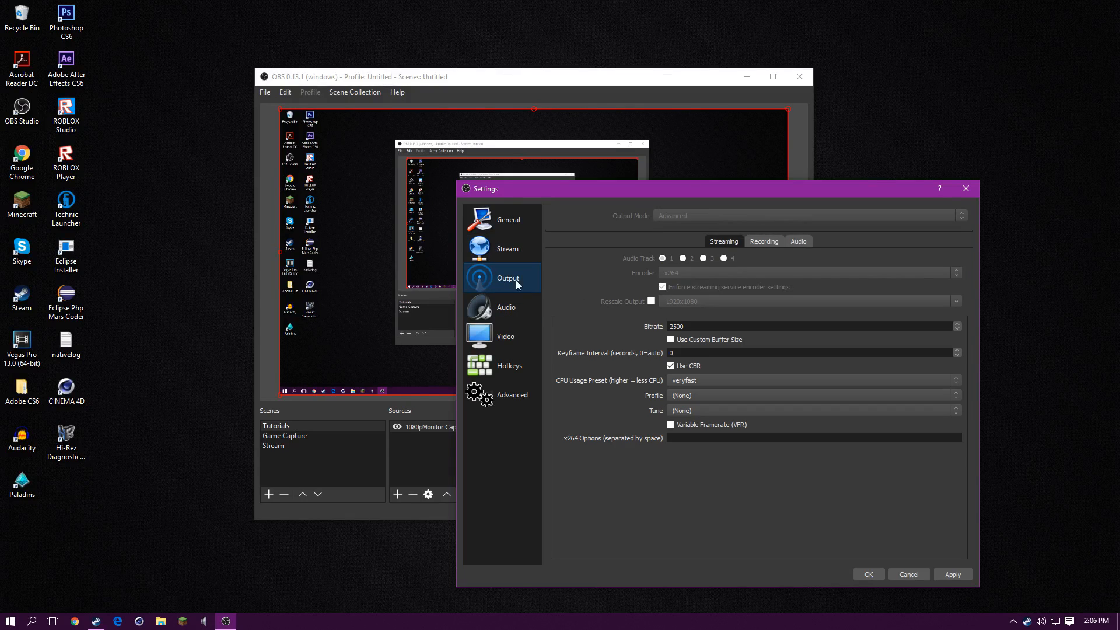
pyautogui.click(763, 241)
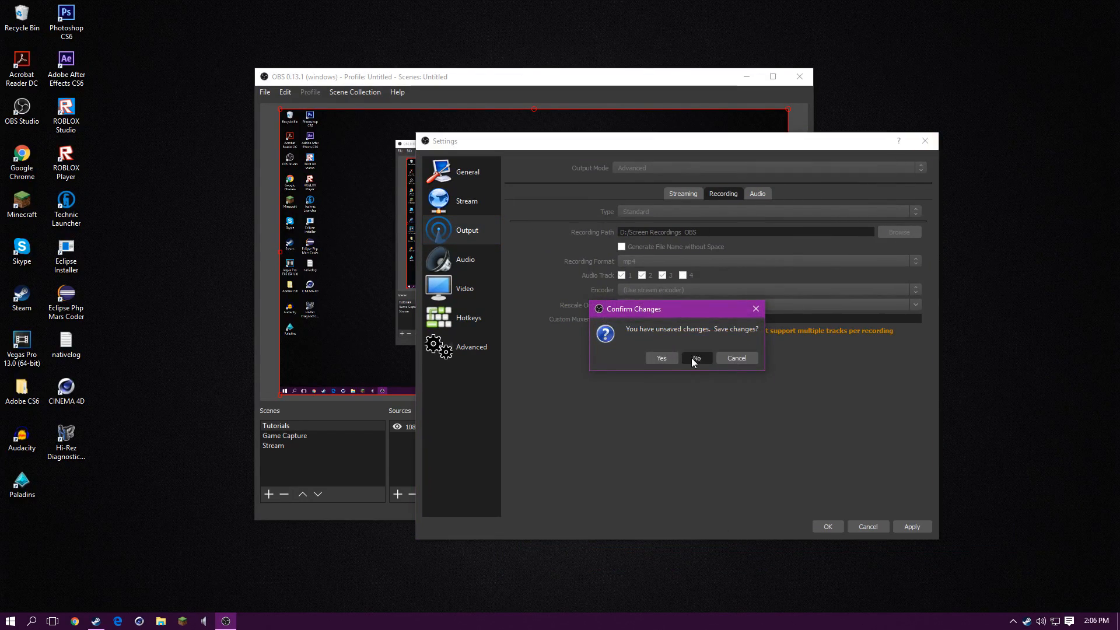
pyautogui.click(694, 358)
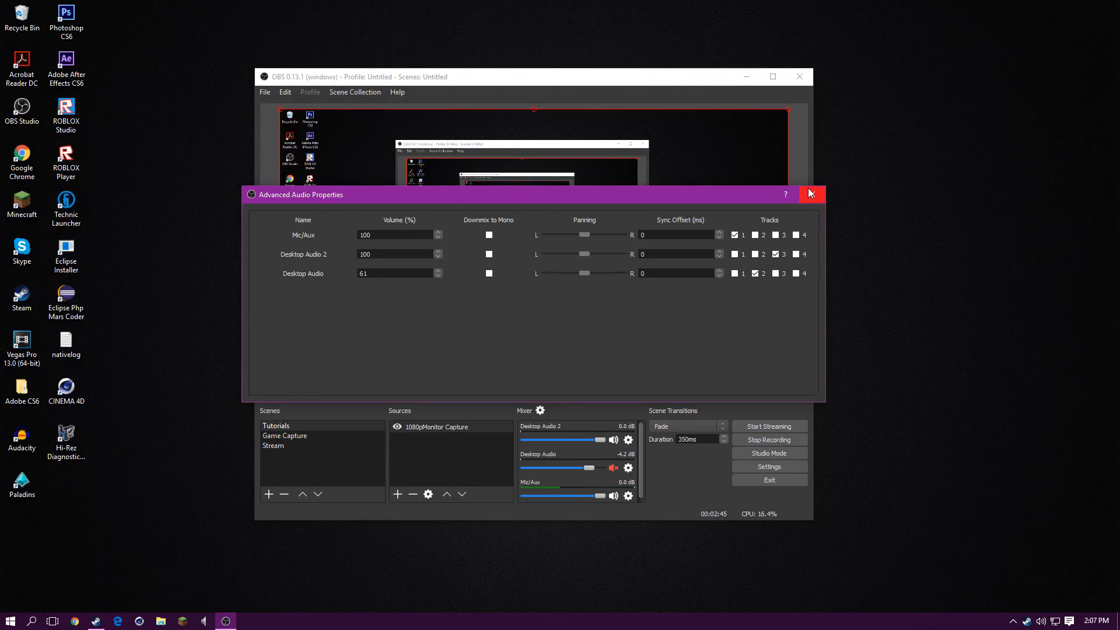
pyautogui.click(810, 193)
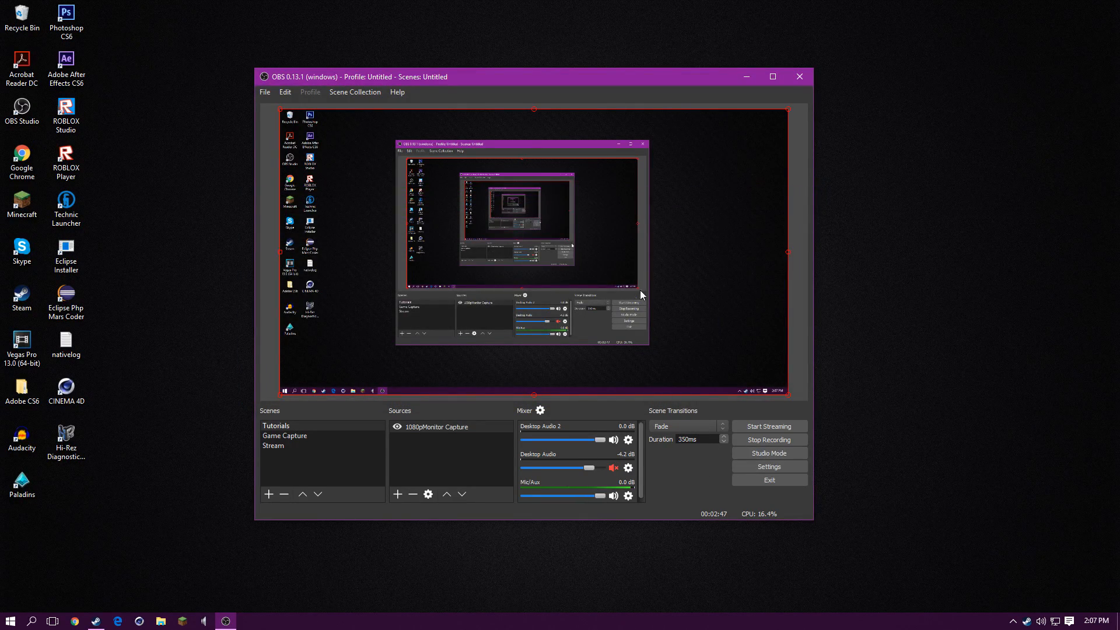
pyautogui.moveTo(630, 277)
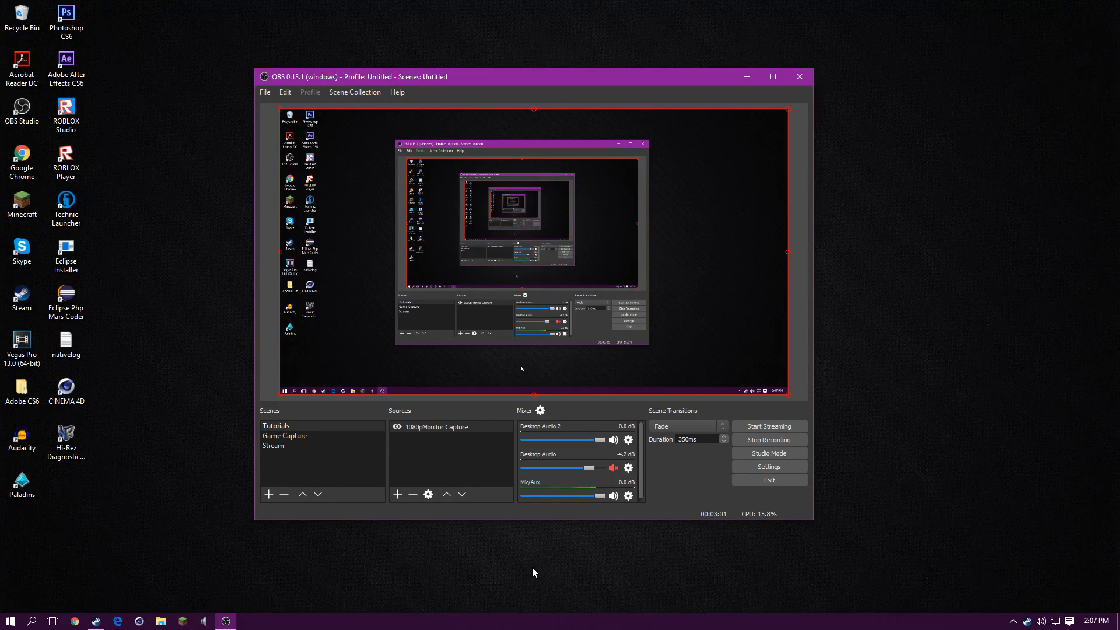
pyautogui.moveTo(567, 385)
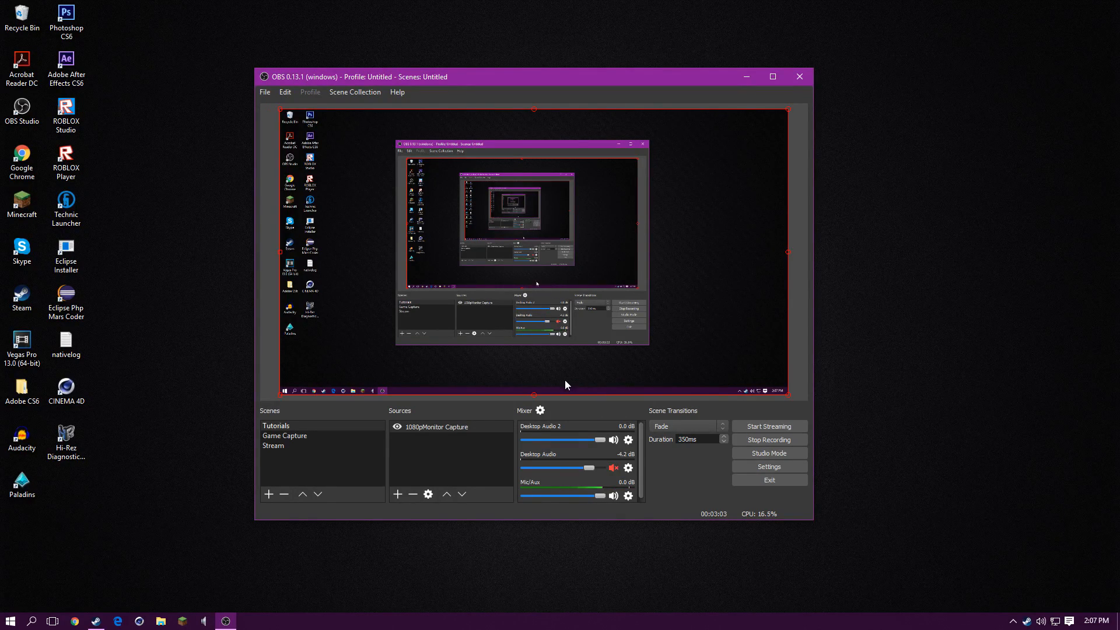
pyautogui.moveTo(735, 465)
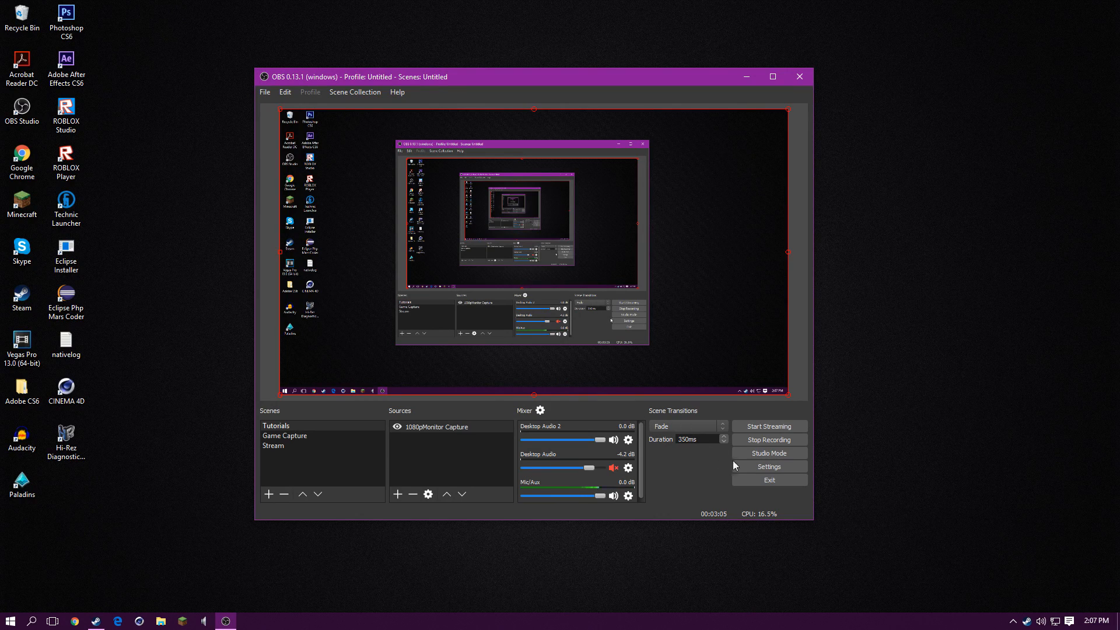
pyautogui.click(770, 467)
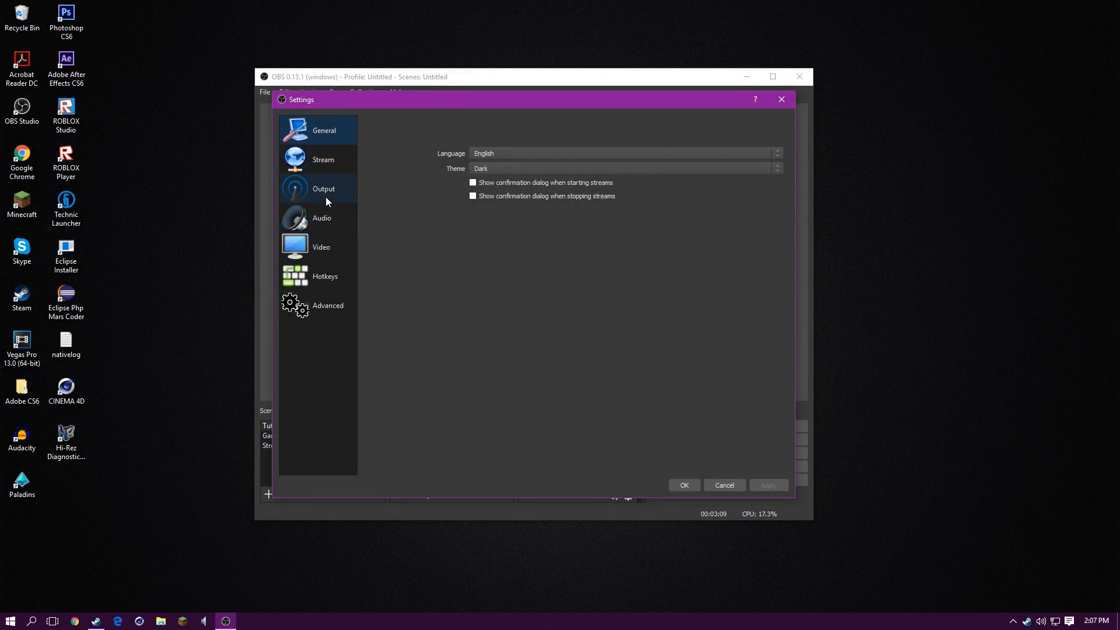
# Switch Settings to the Audio page listing desktop audio and microphone devices
pyautogui.click(322, 218)
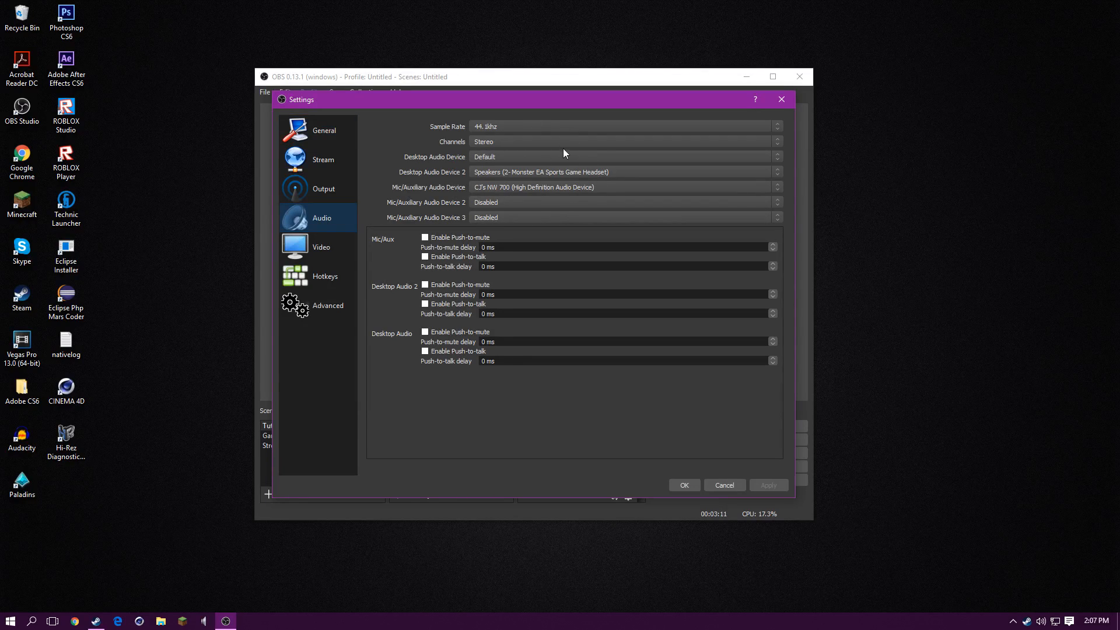
pyautogui.moveTo(529, 129)
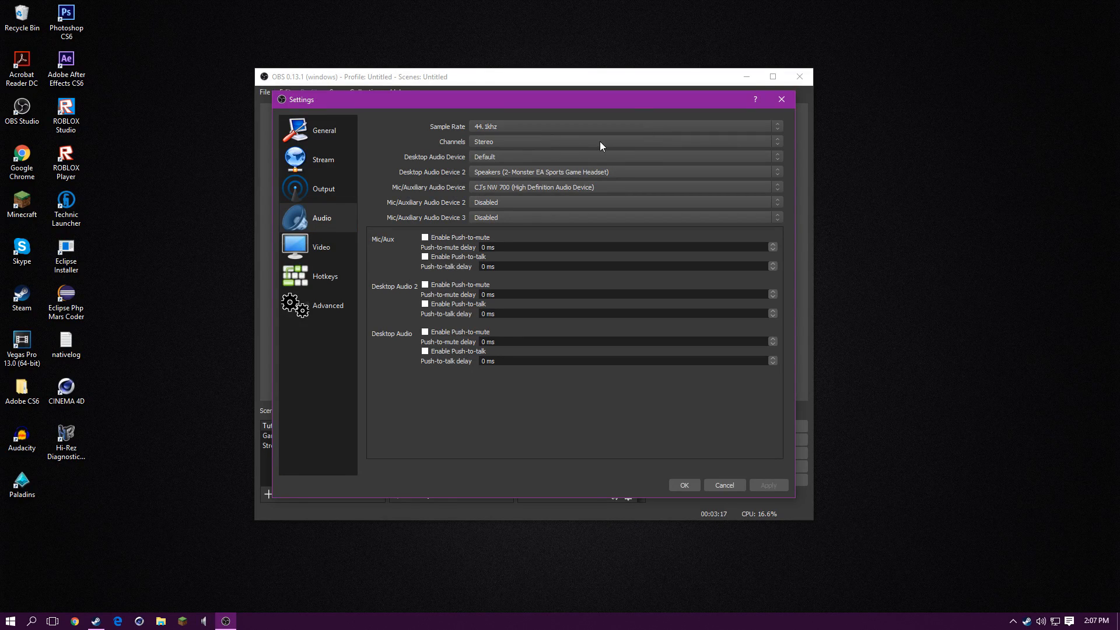
pyautogui.moveTo(607, 203)
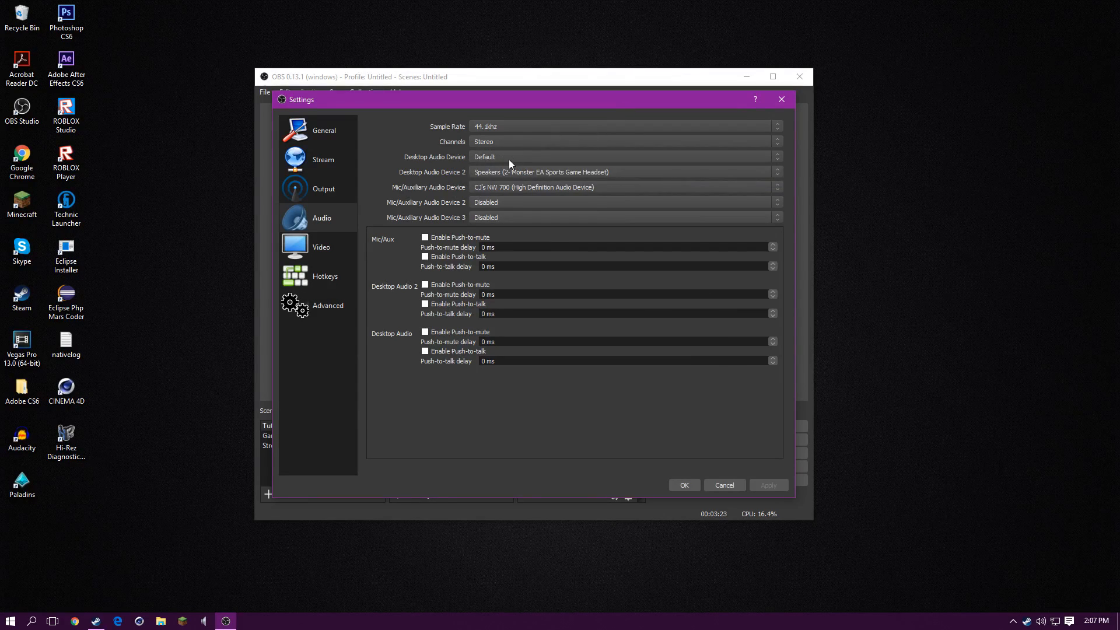
pyautogui.moveTo(532, 211)
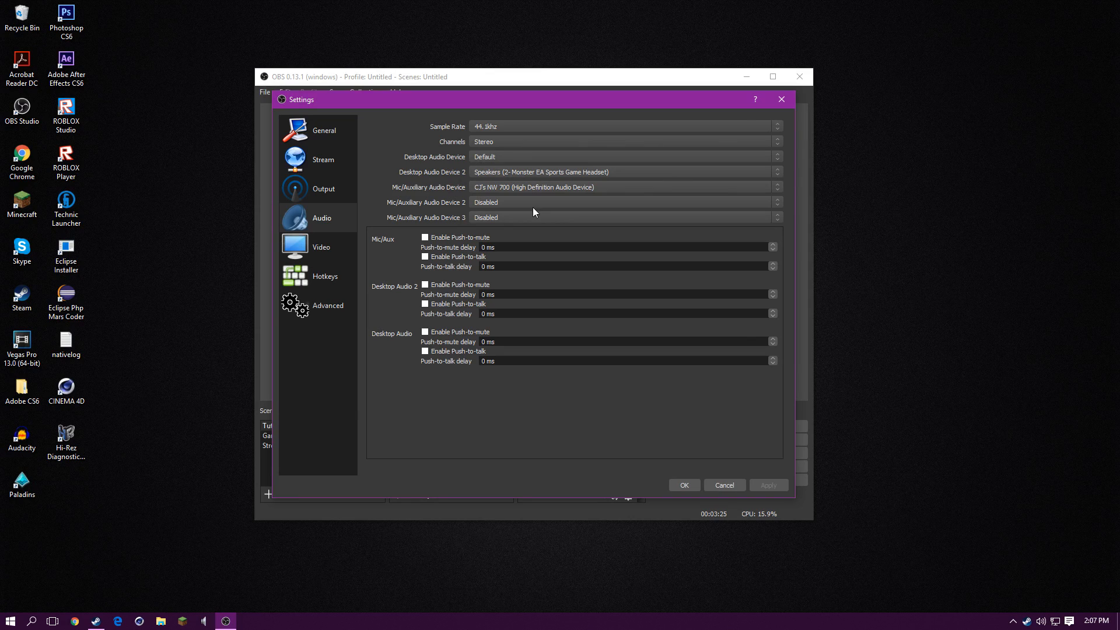
pyautogui.moveTo(509, 178)
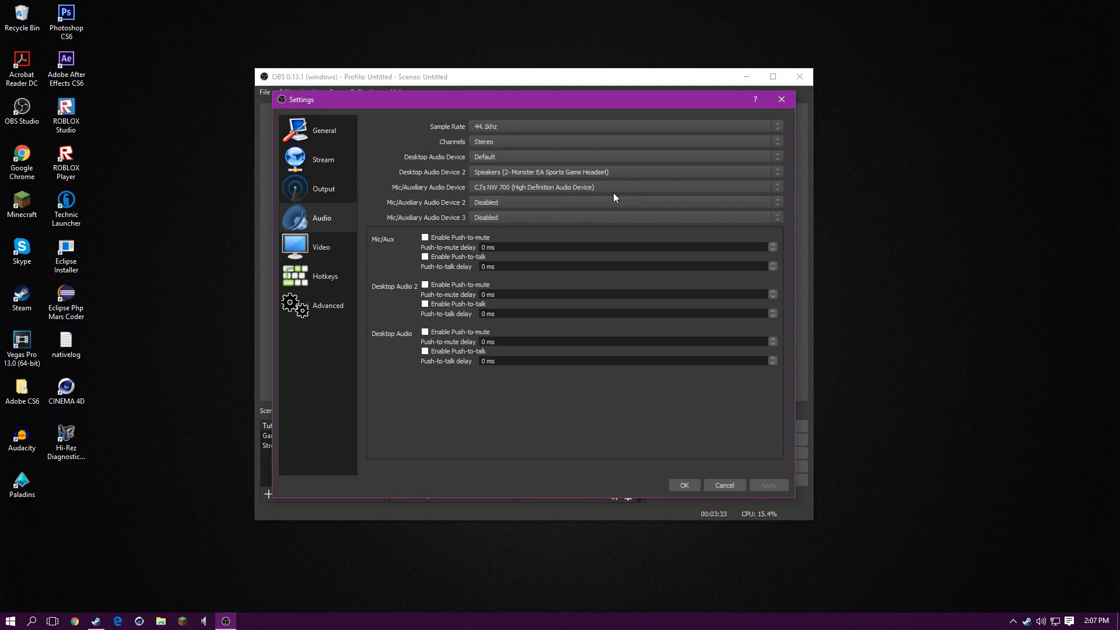
pyautogui.moveTo(323, 159)
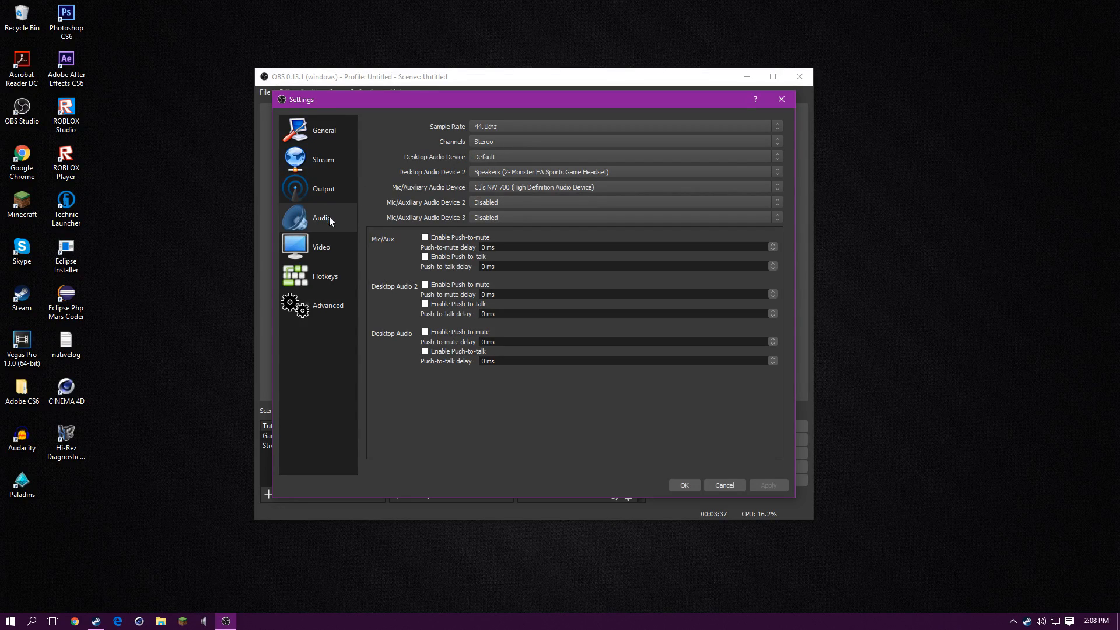
pyautogui.moveTo(499, 156)
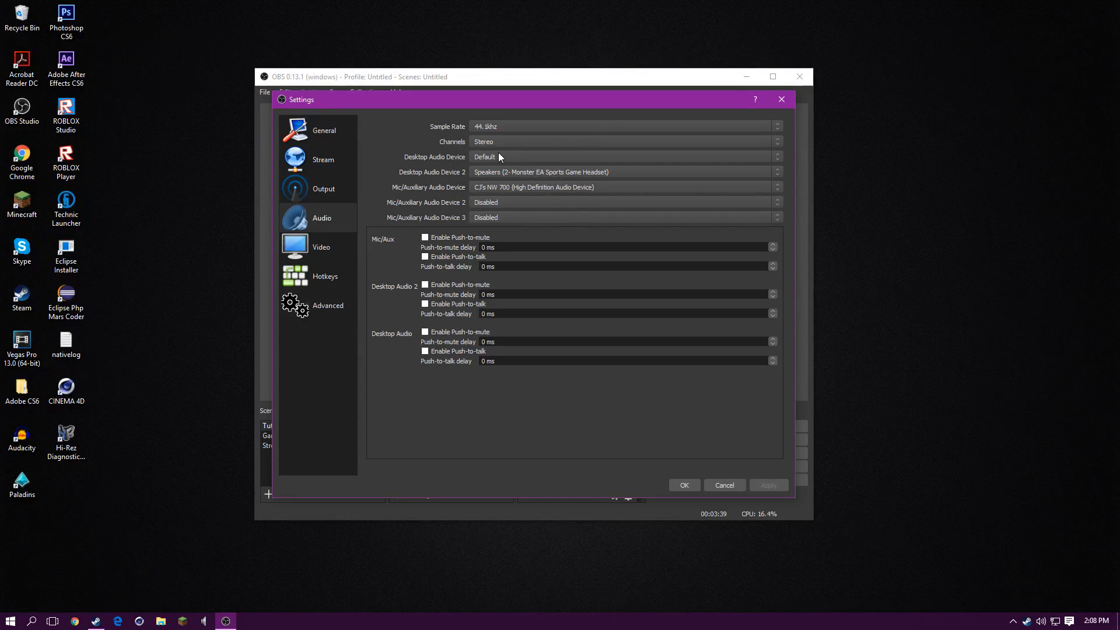
# View Output's Recording tab, peek at the Audio tab, and enable audio tracks 1–3
pyautogui.click(324, 188)
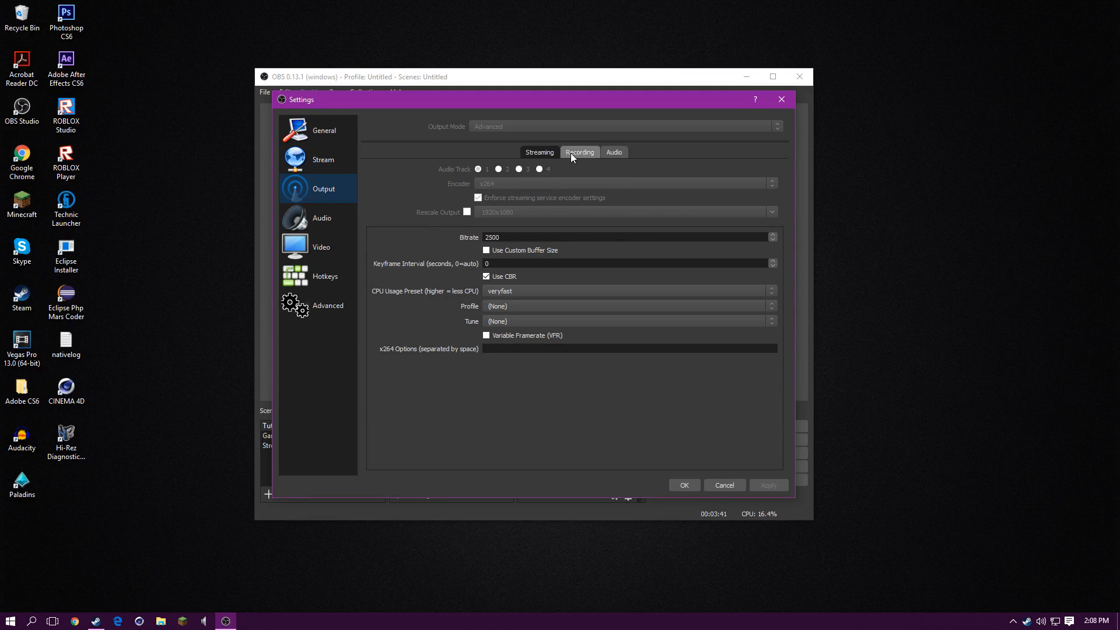
pyautogui.click(579, 152)
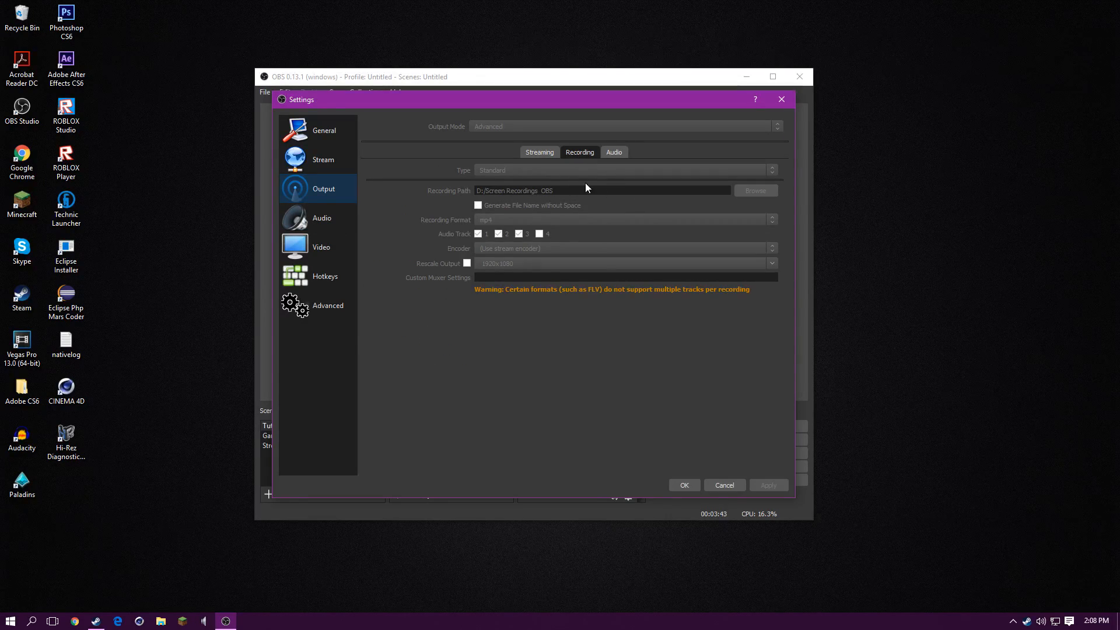
pyautogui.moveTo(519, 213)
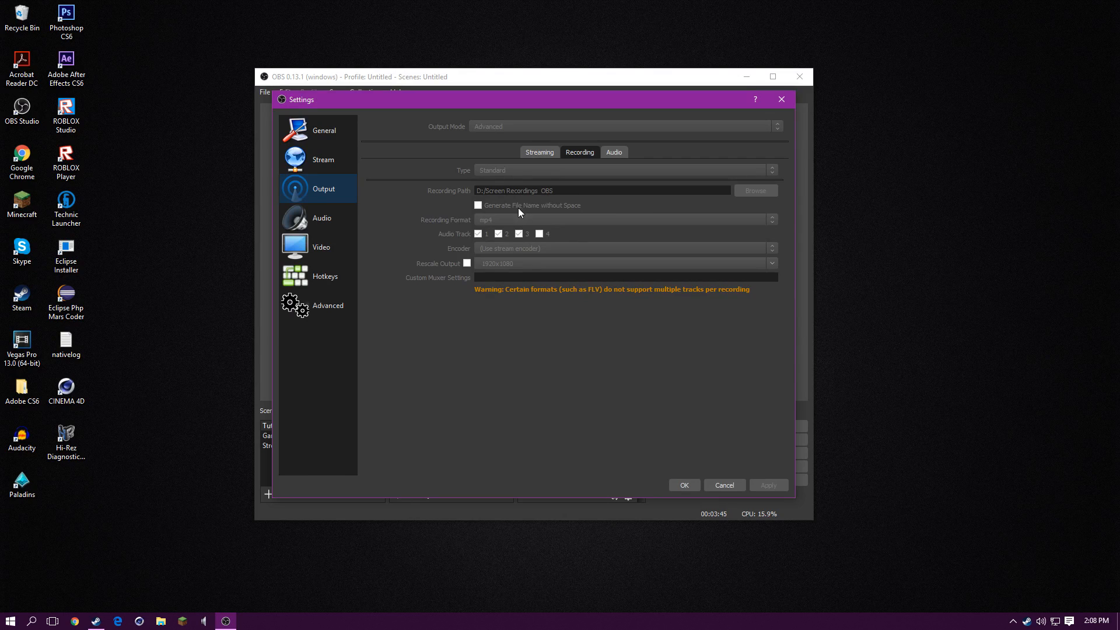
pyautogui.moveTo(490, 312)
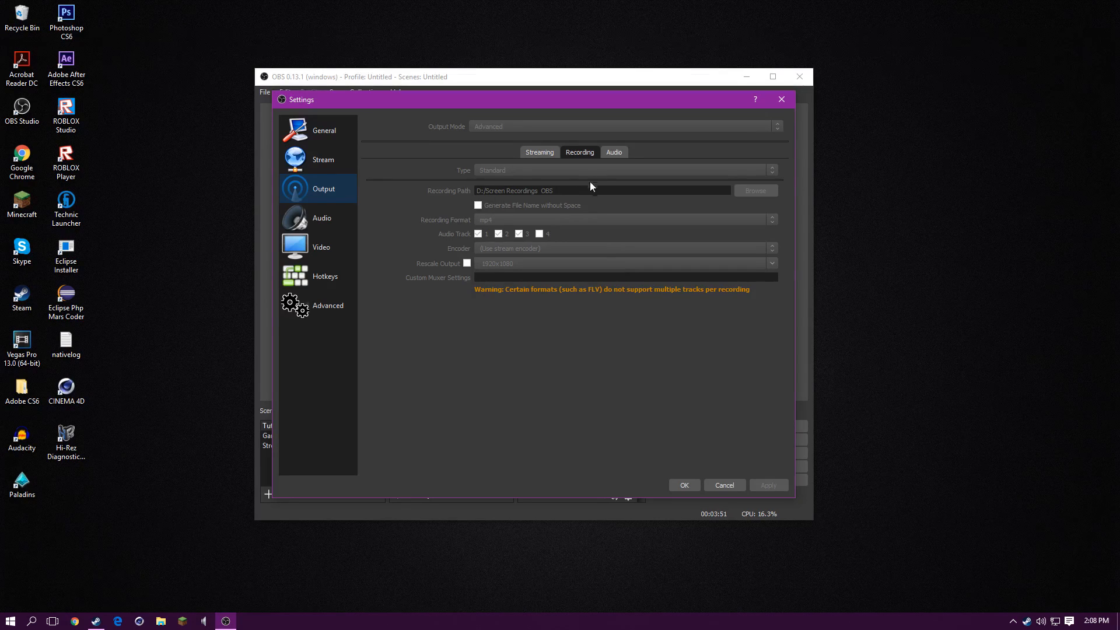
pyautogui.click(613, 152)
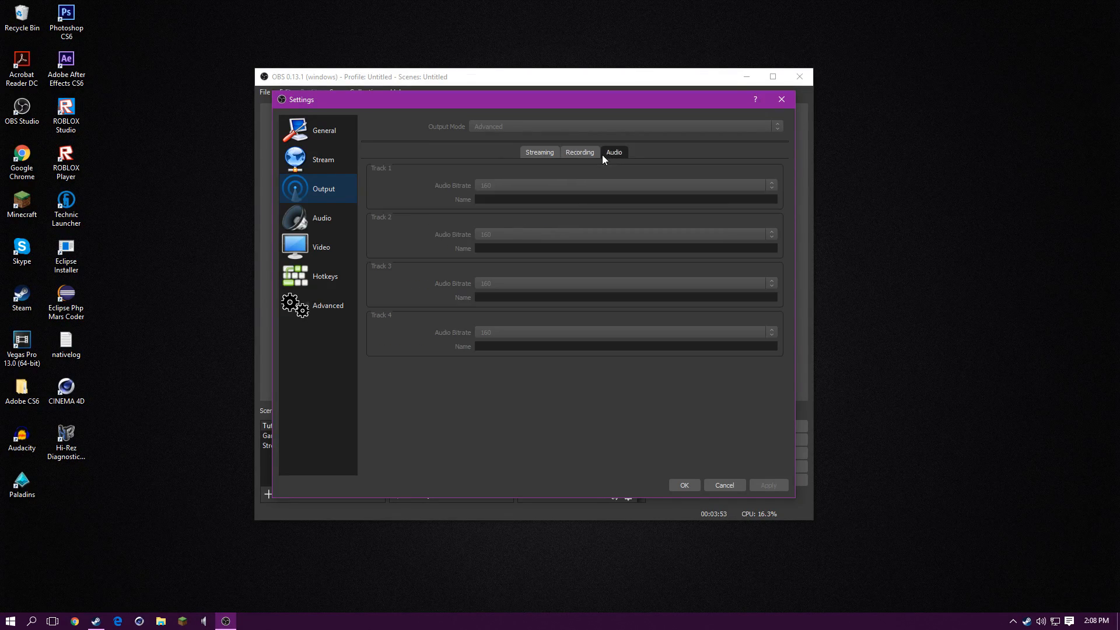
pyautogui.click(579, 152)
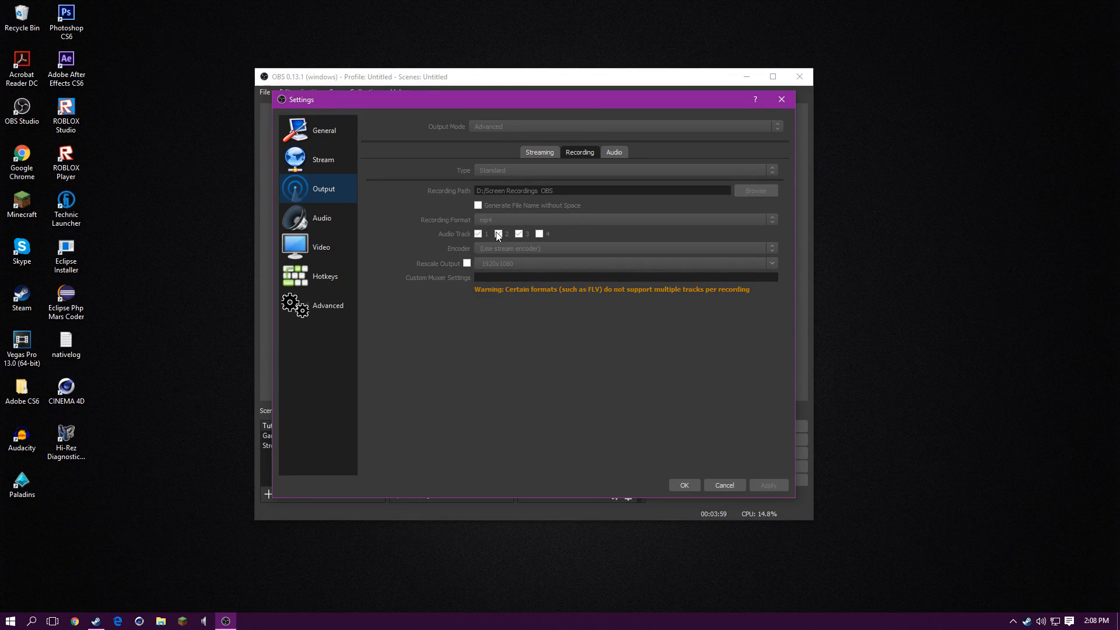
pyautogui.click(497, 233)
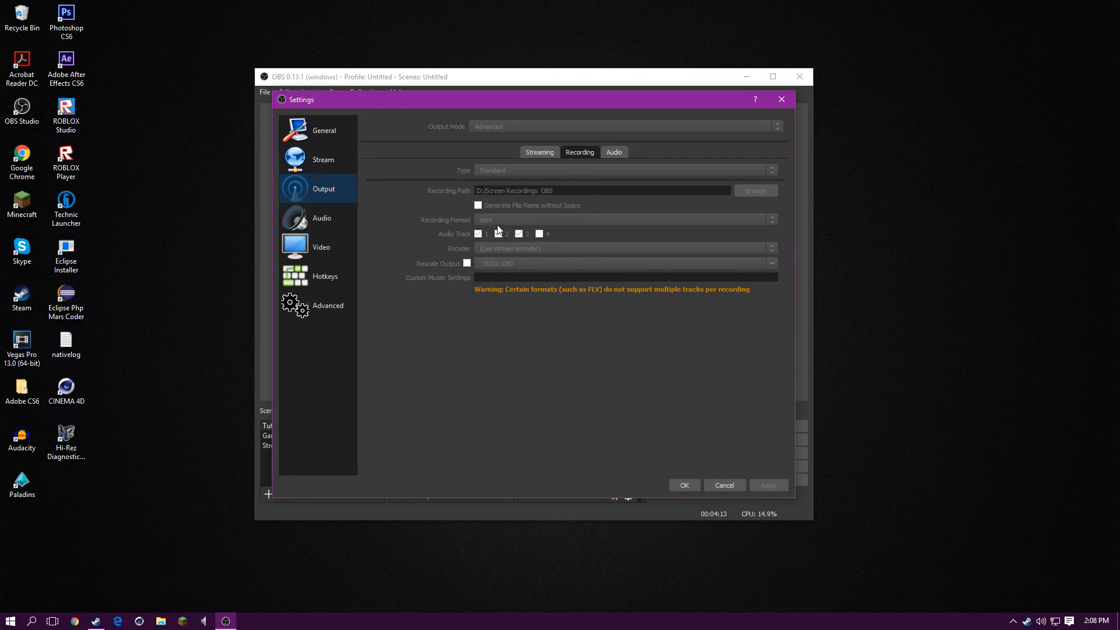
# Step through the Audio, Video, General, Output, Hotkeys and Advanced settings pages
pyautogui.click(321, 217)
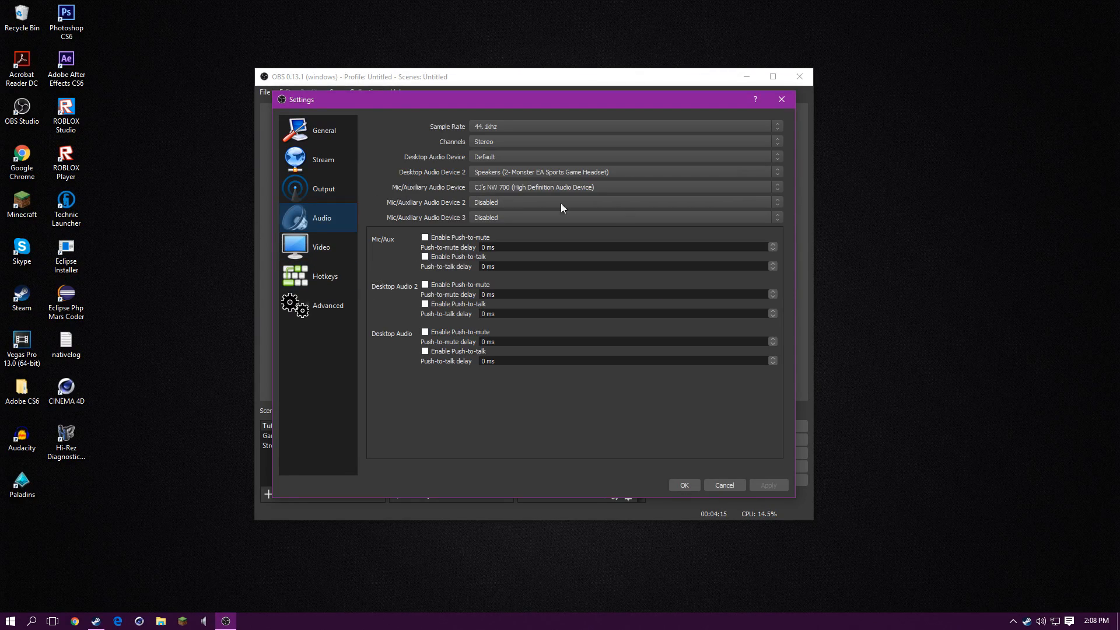
pyautogui.click(321, 247)
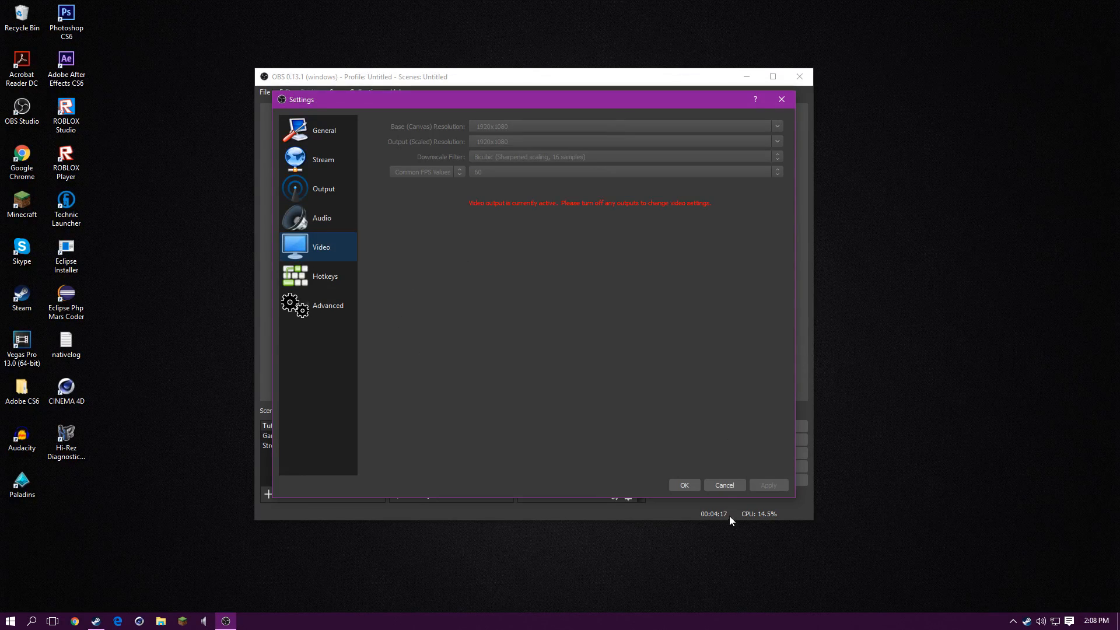
pyautogui.click(324, 130)
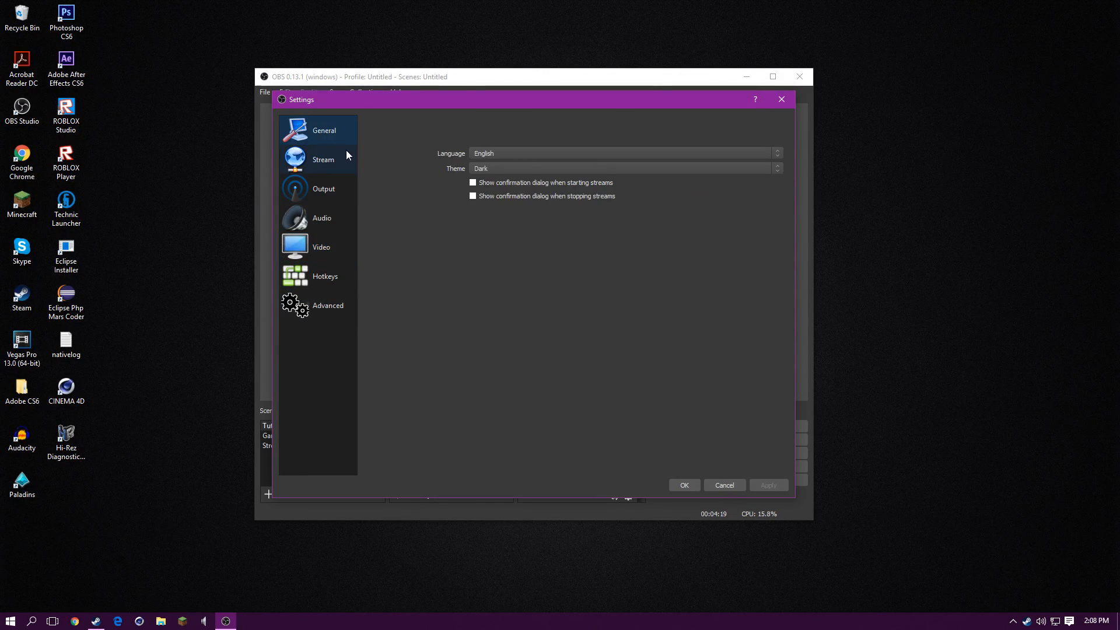
pyautogui.click(323, 189)
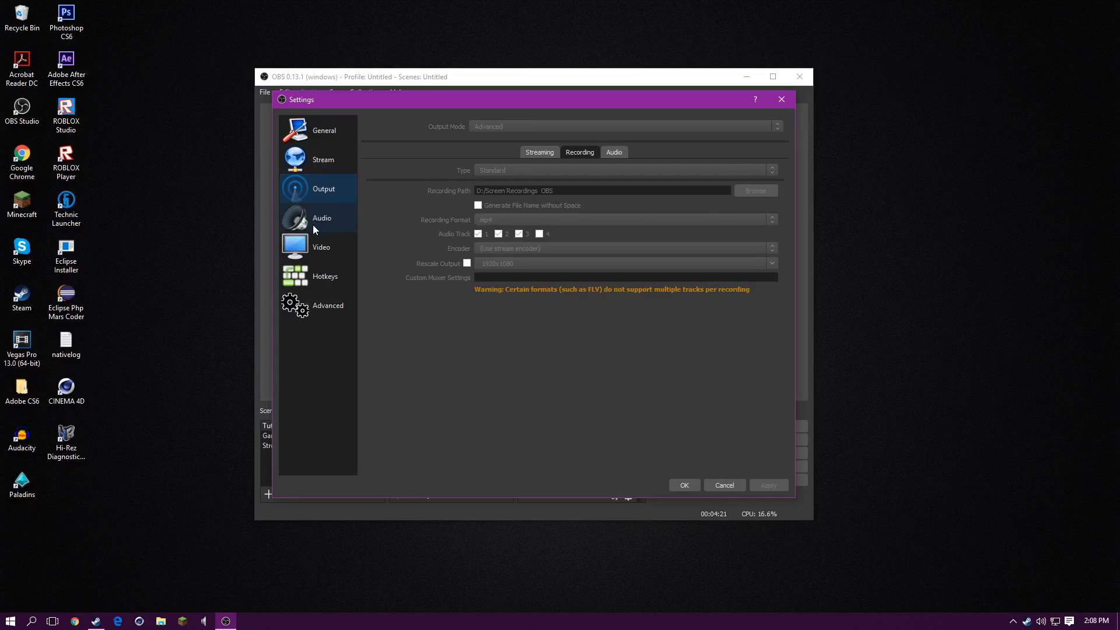
pyautogui.click(325, 276)
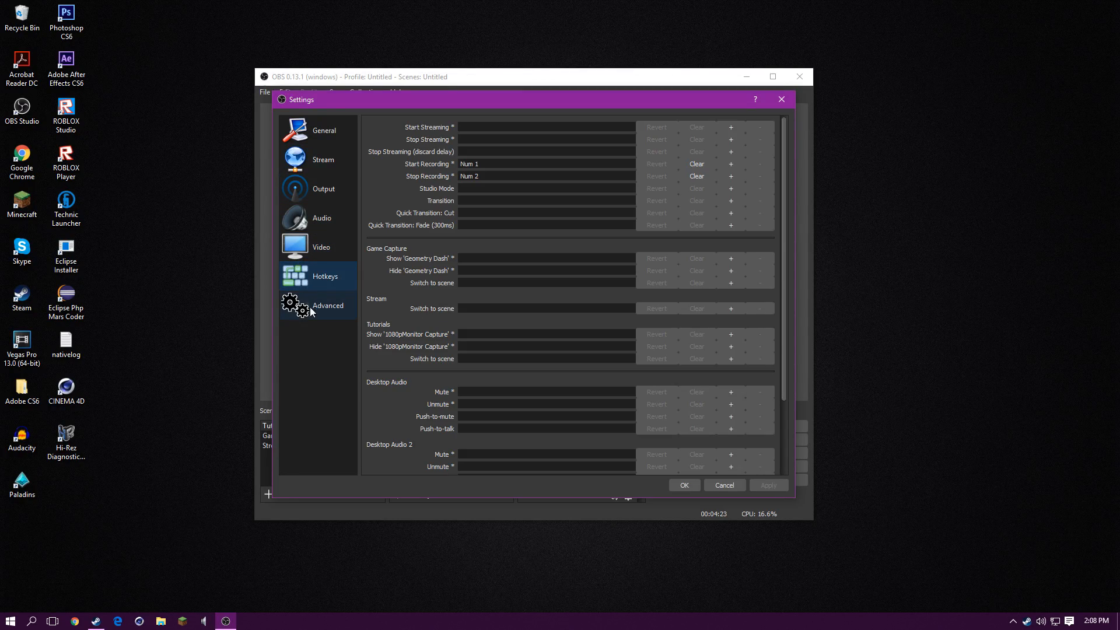
pyautogui.click(323, 217)
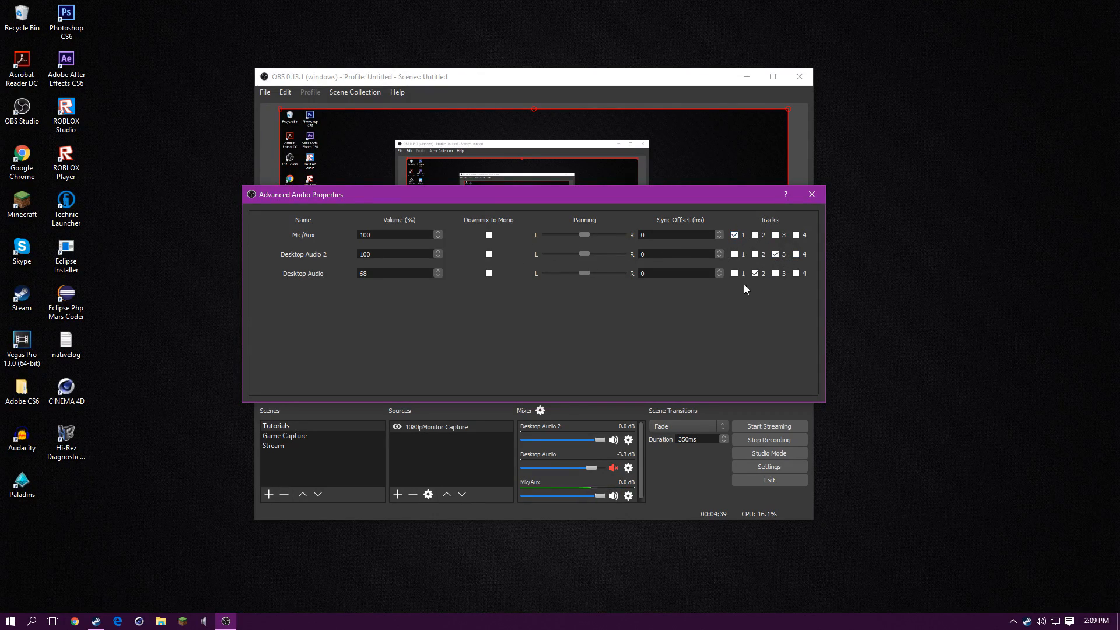
# Keep Desktop Audio 2 on track 3, close Advanced Audio Properties, and select Game Capture
pyautogui.click(777, 254)
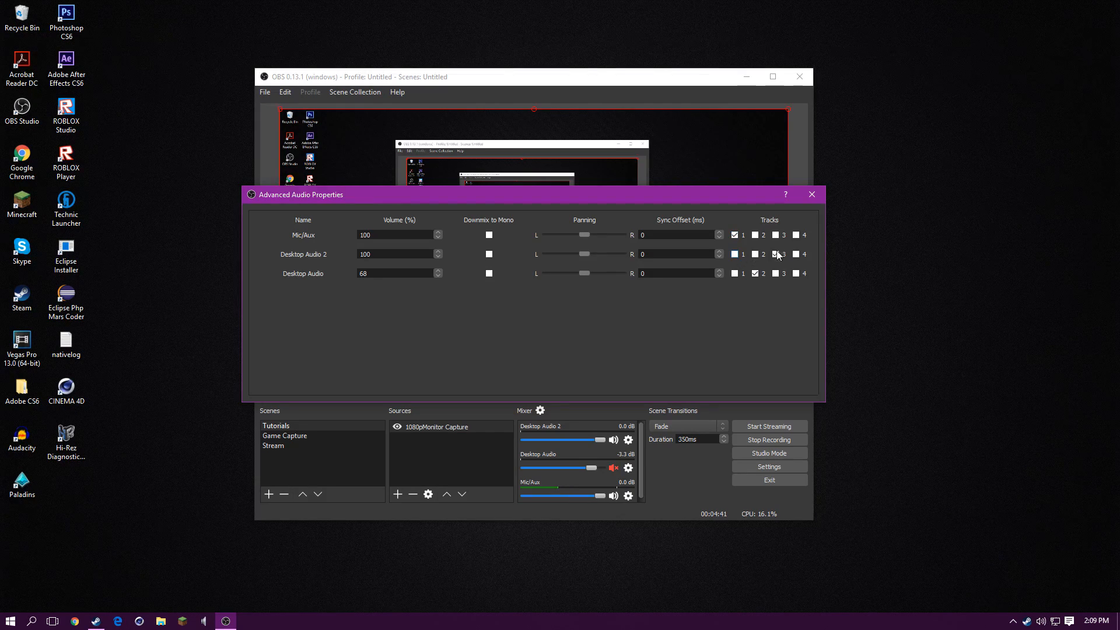
pyautogui.click(762, 254)
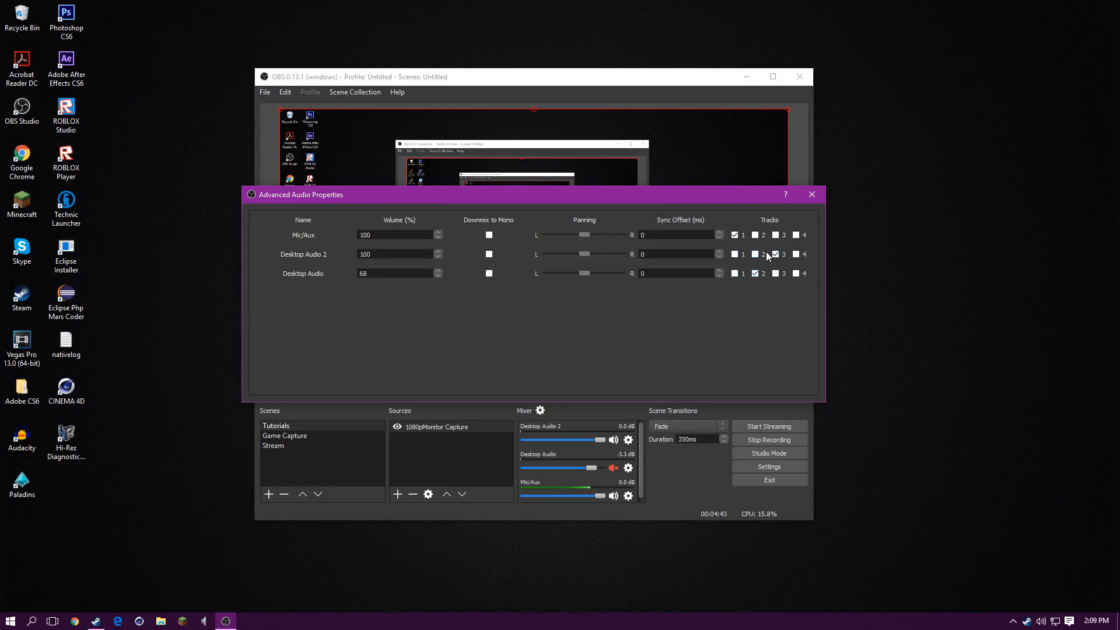
pyautogui.click(754, 254)
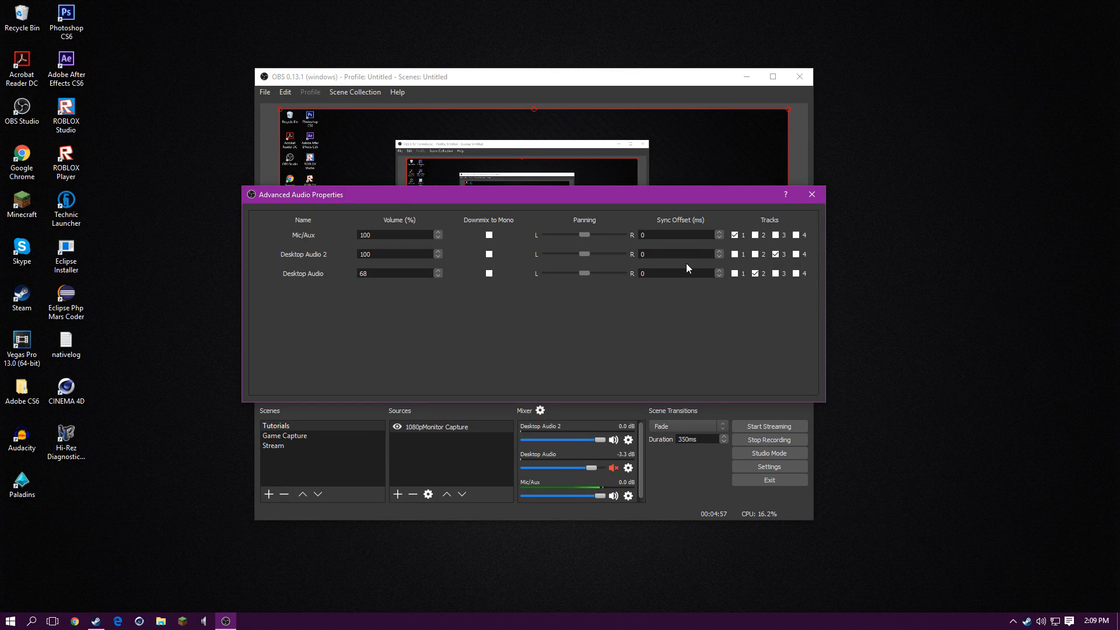
pyautogui.click(811, 194)
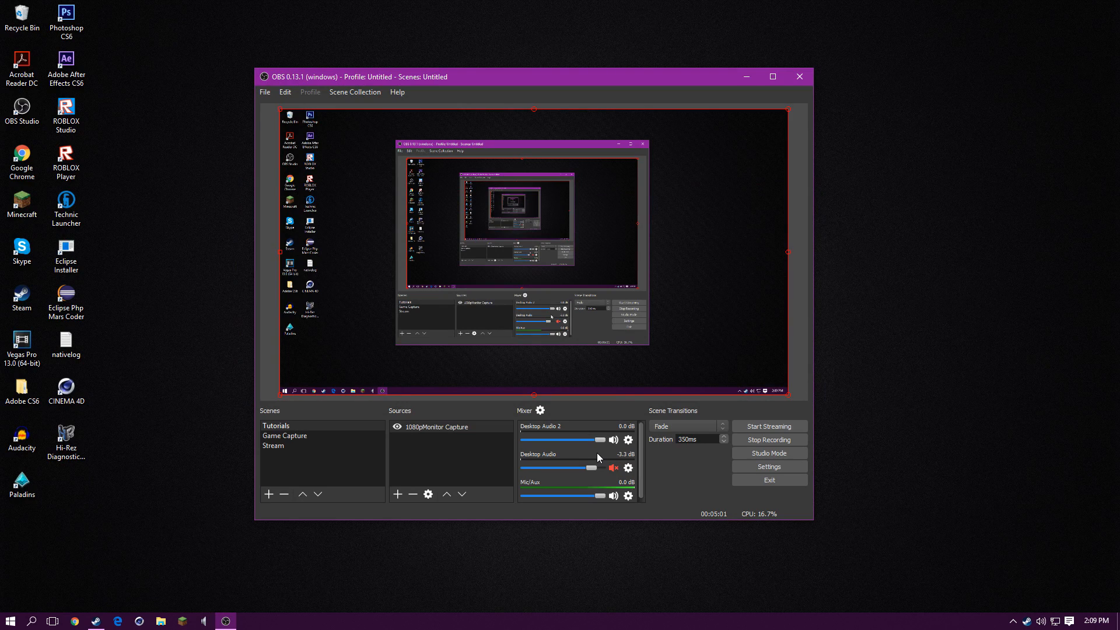
pyautogui.click(284, 436)
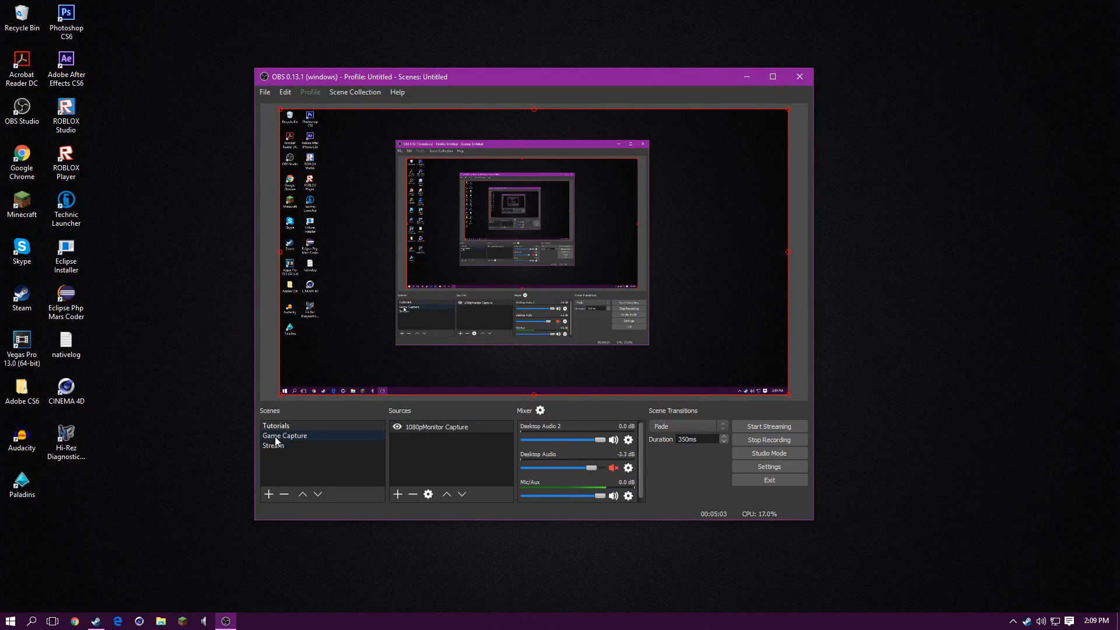